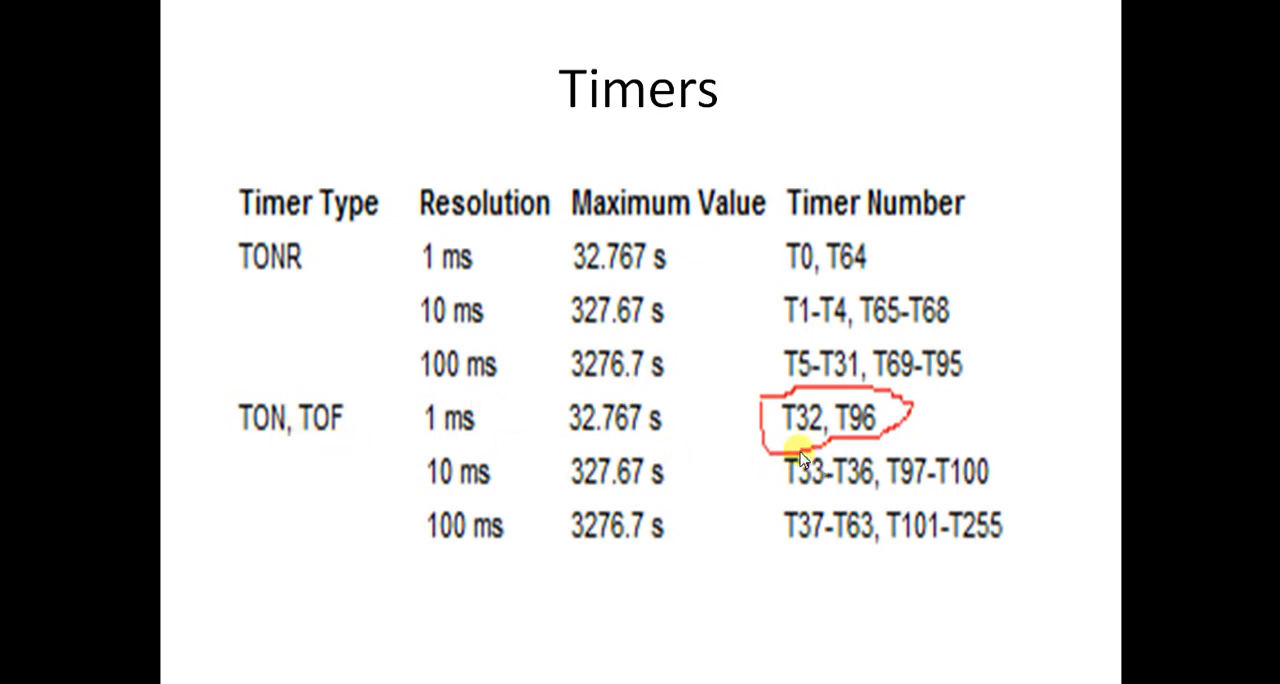
pyautogui.moveTo(1130, 363)
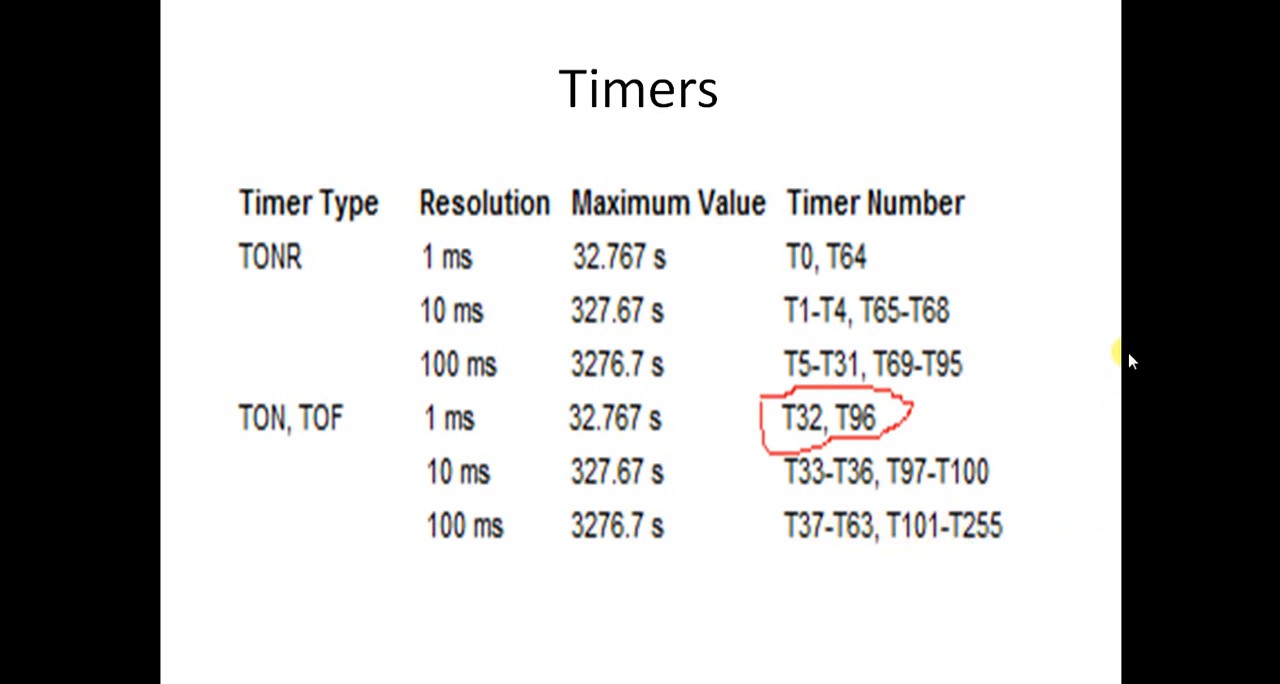
pyautogui.moveTo(1088, 293)
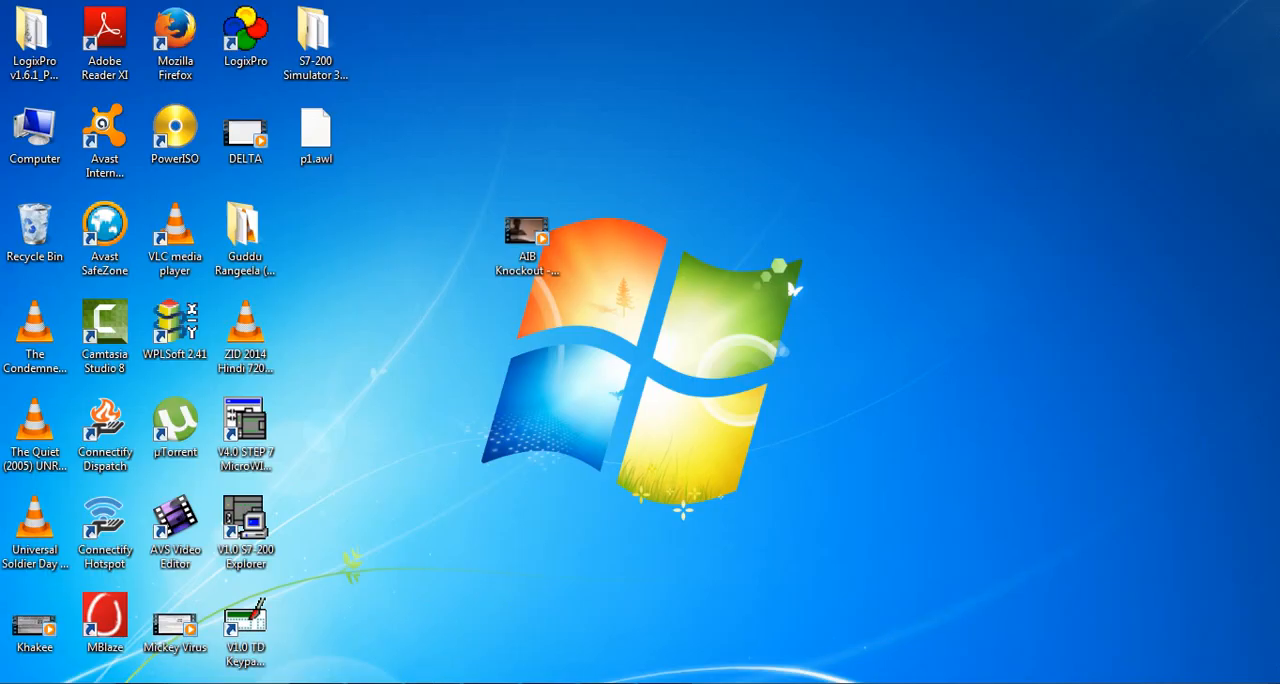
# - Launch STEP 7-MicroWIN V4.0 from its desktop shortcut
pyautogui.doubleClick(245, 434)
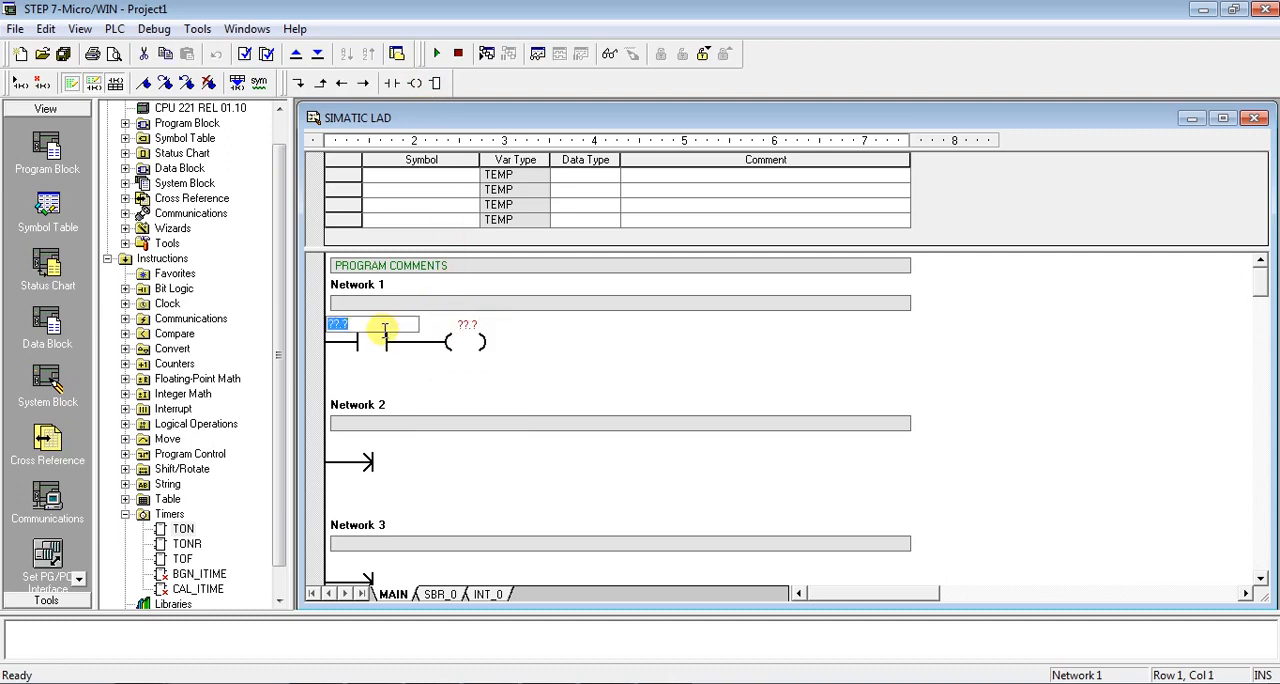
# - Enter I0.0 on the Network 1 contact and Q0.0 on its coil, then Compile All
pyautogui.write('INT_0')
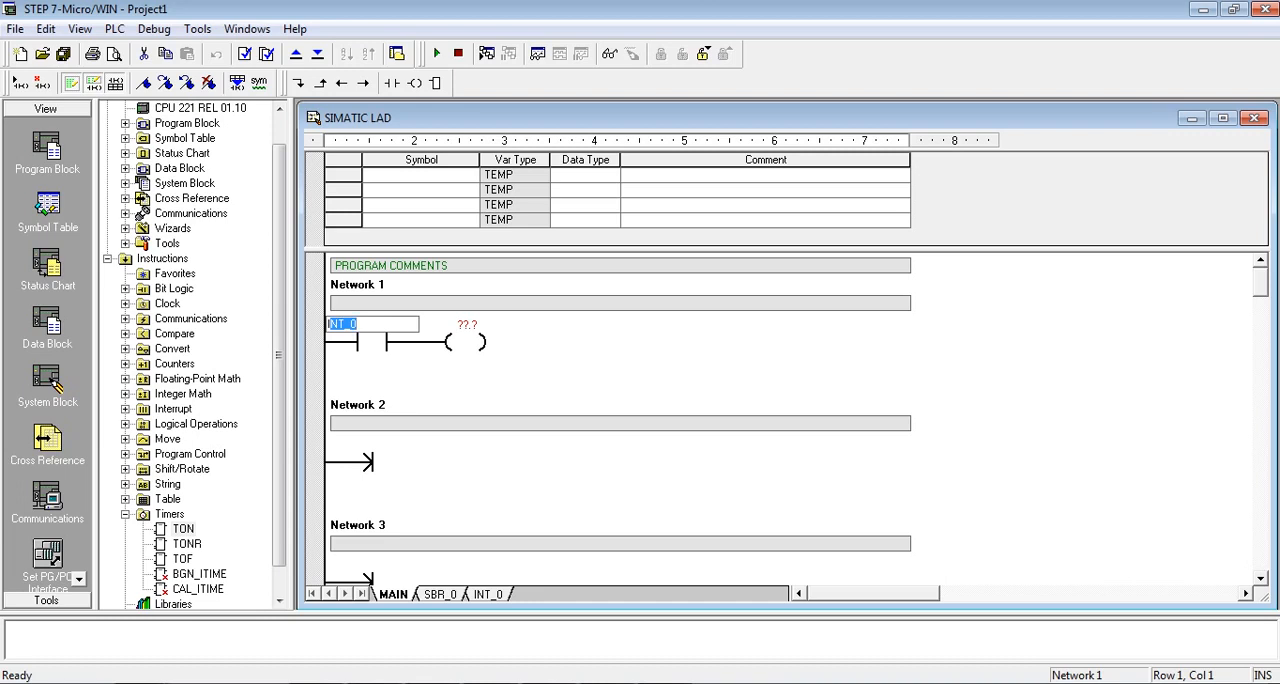
pyautogui.write('I0.0')
pyautogui.click(470, 325)
pyautogui.write('Q0.0')
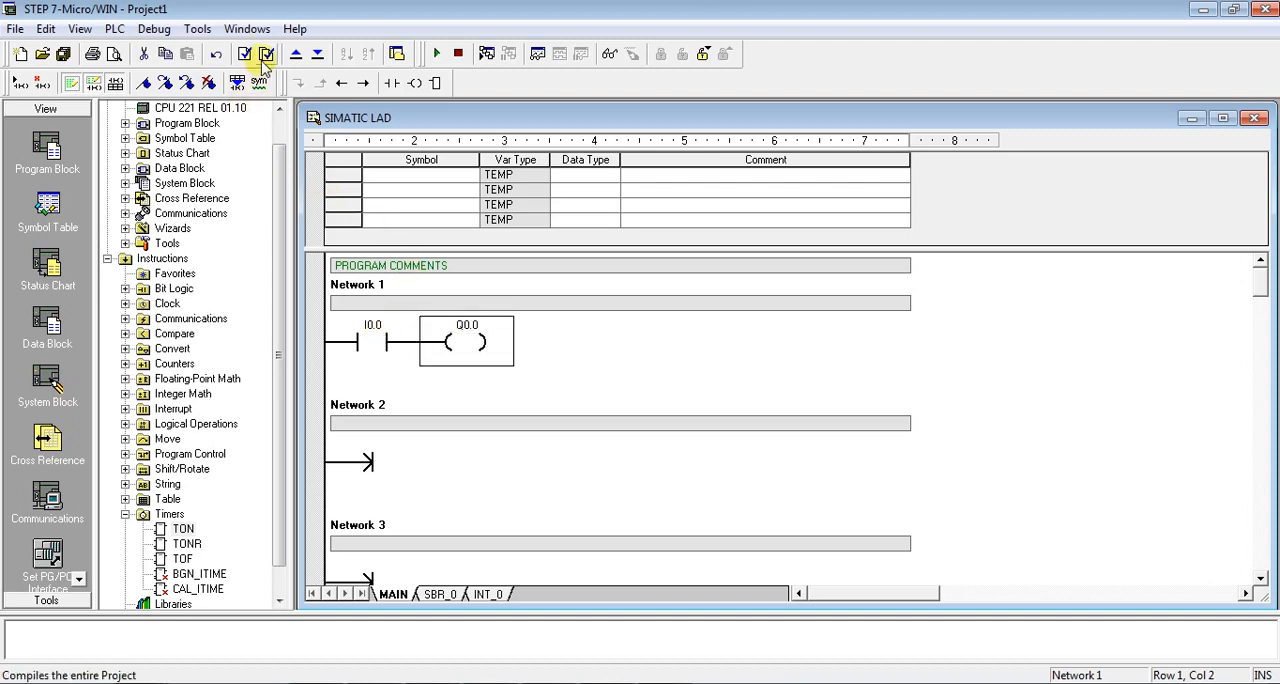
pyautogui.click(265, 54)
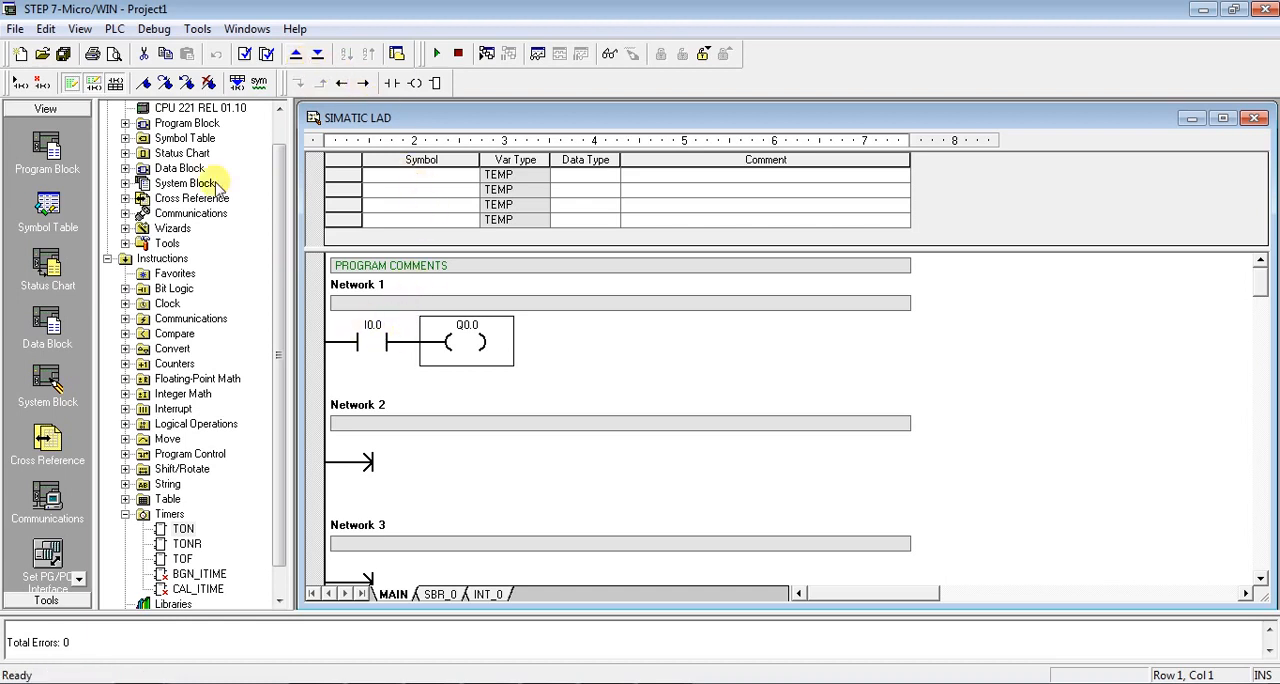
pyautogui.click(16, 28)
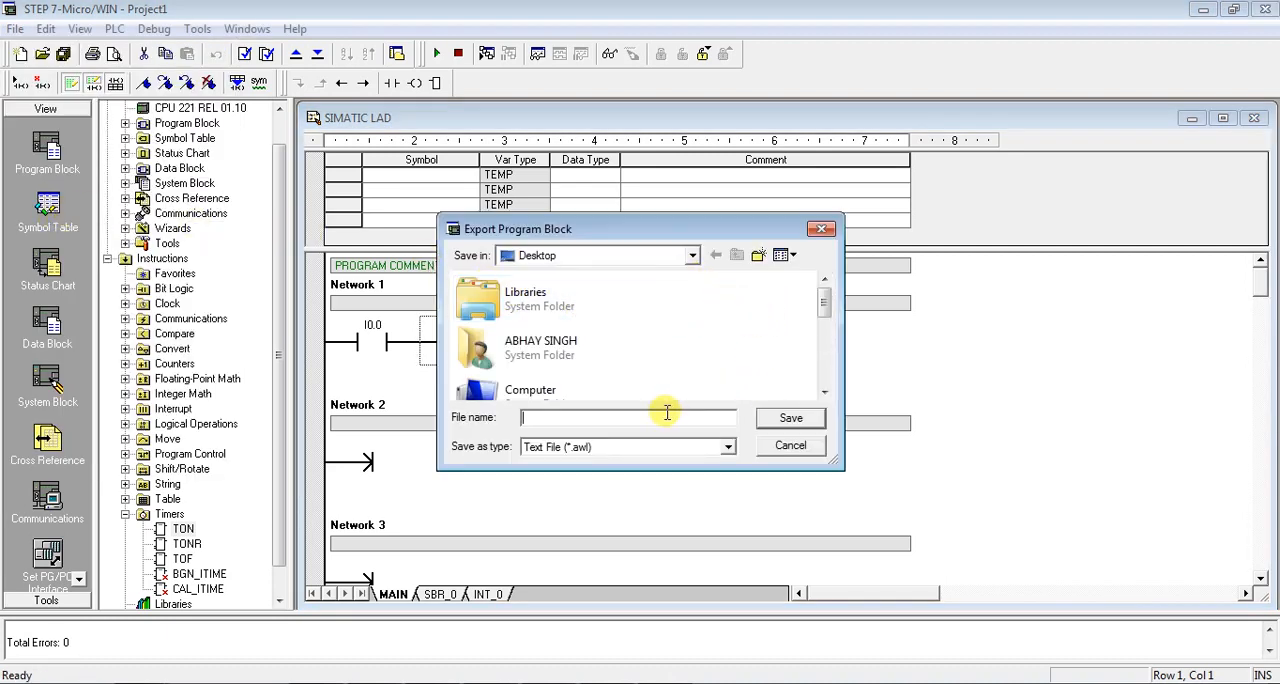
# - Save the exported program block on the Desktop as PROGRAM.awl
pyautogui.write('P')
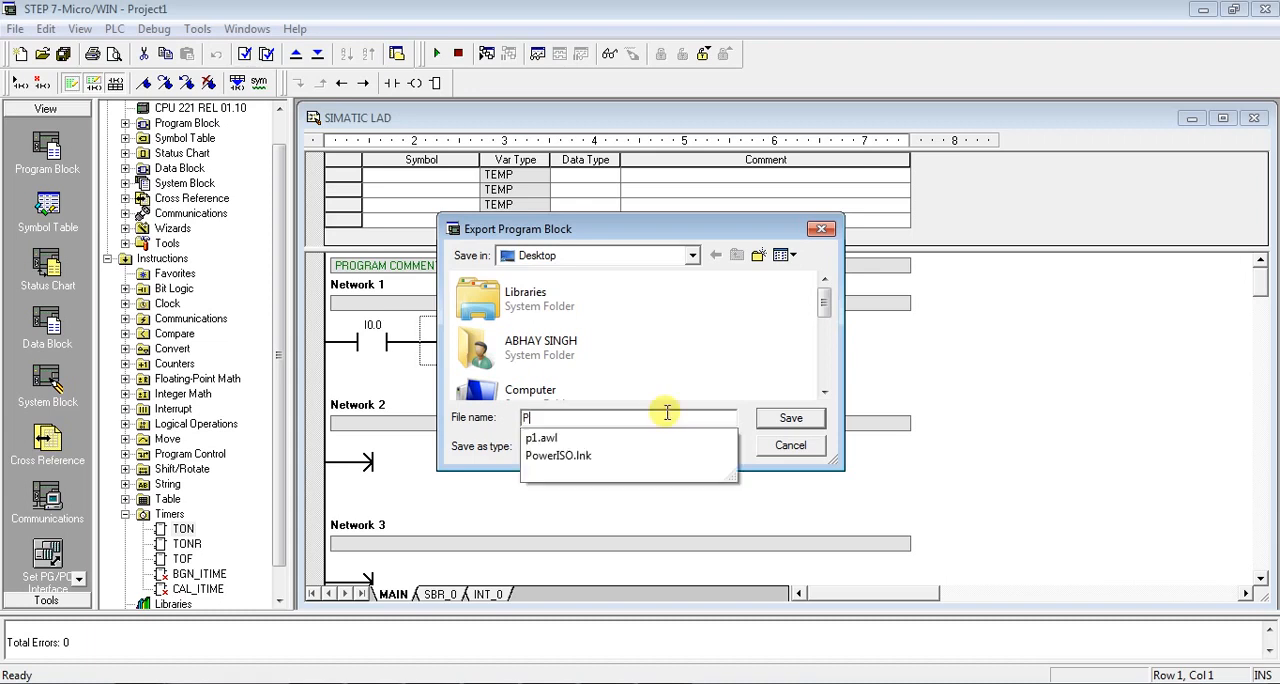
pyautogui.write('ROGRAM')
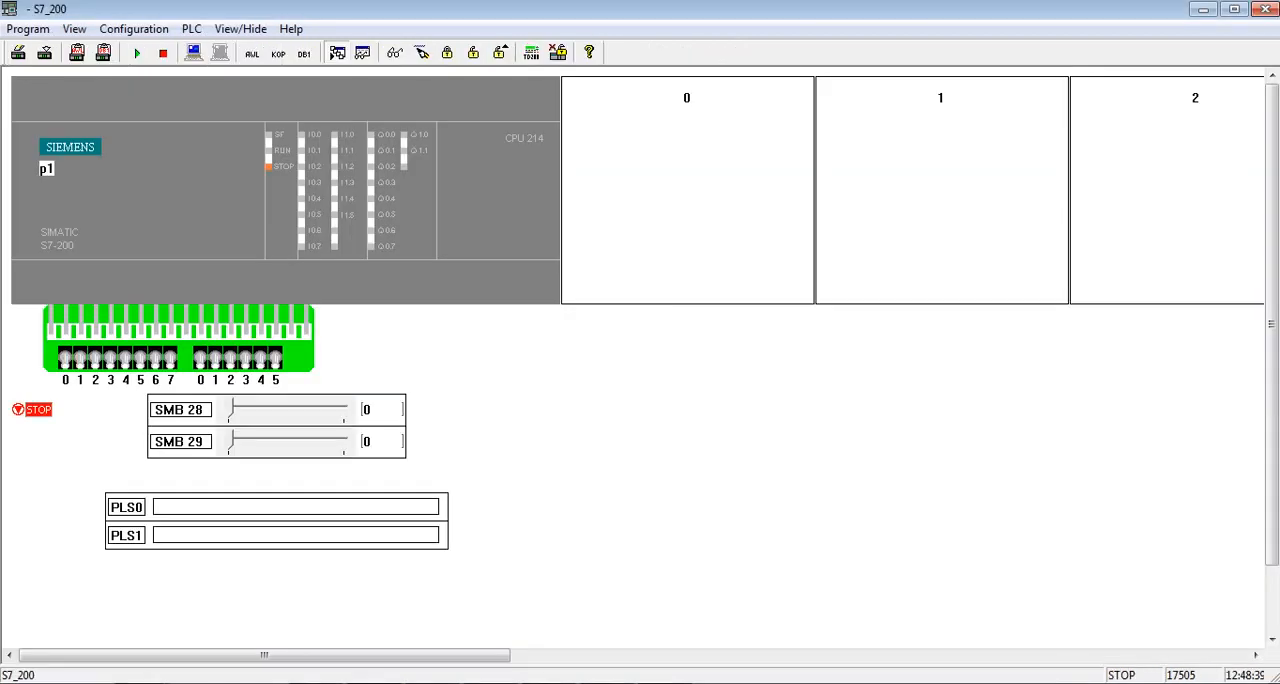
pyautogui.moveTo(395, 654)
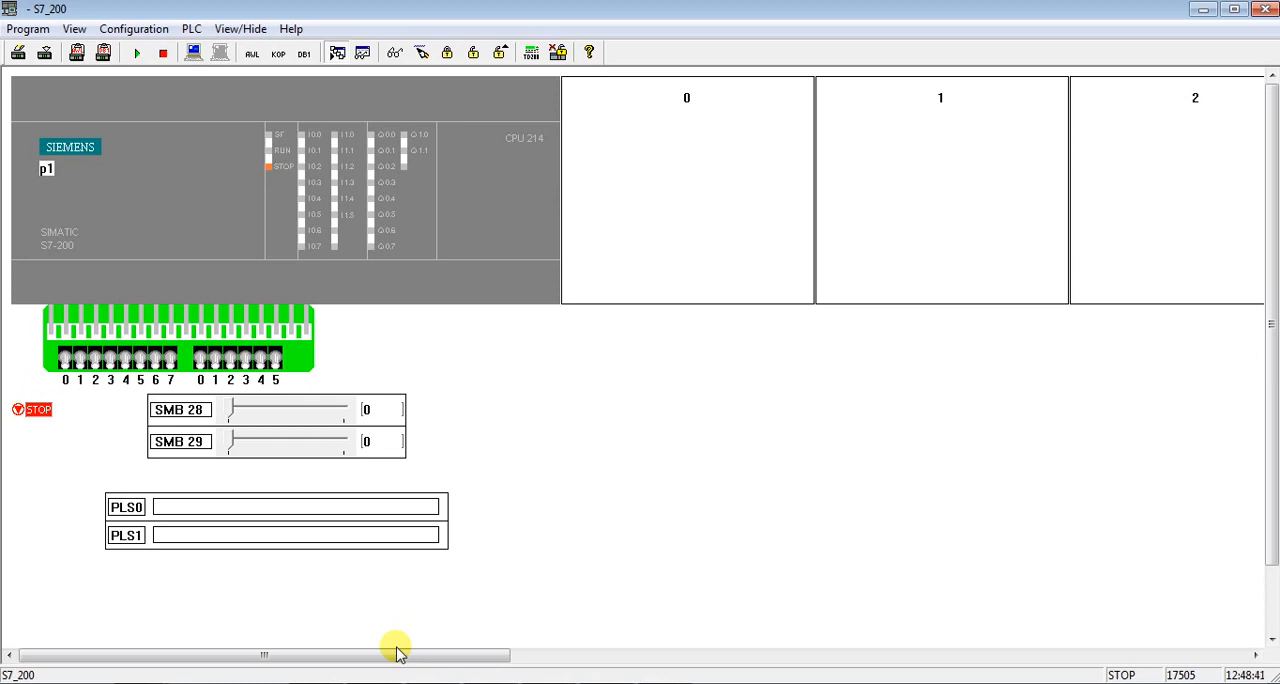
pyautogui.moveTo(12, 12)
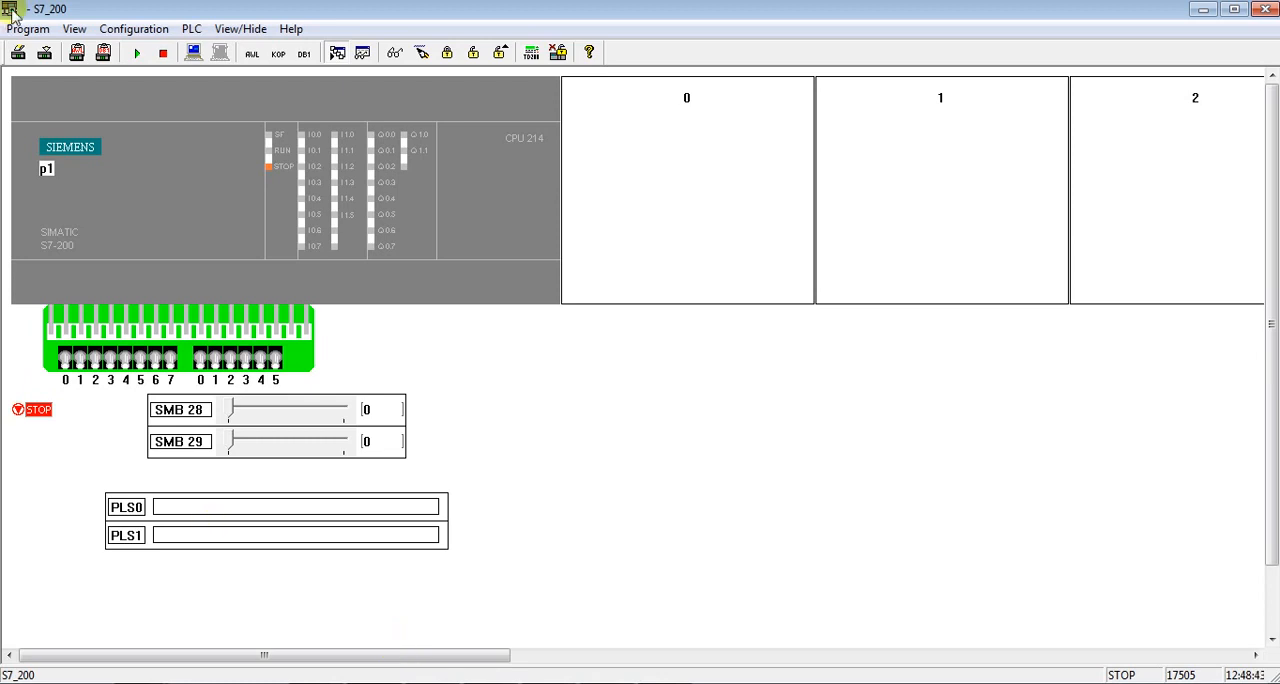
pyautogui.moveTo(50, 10)
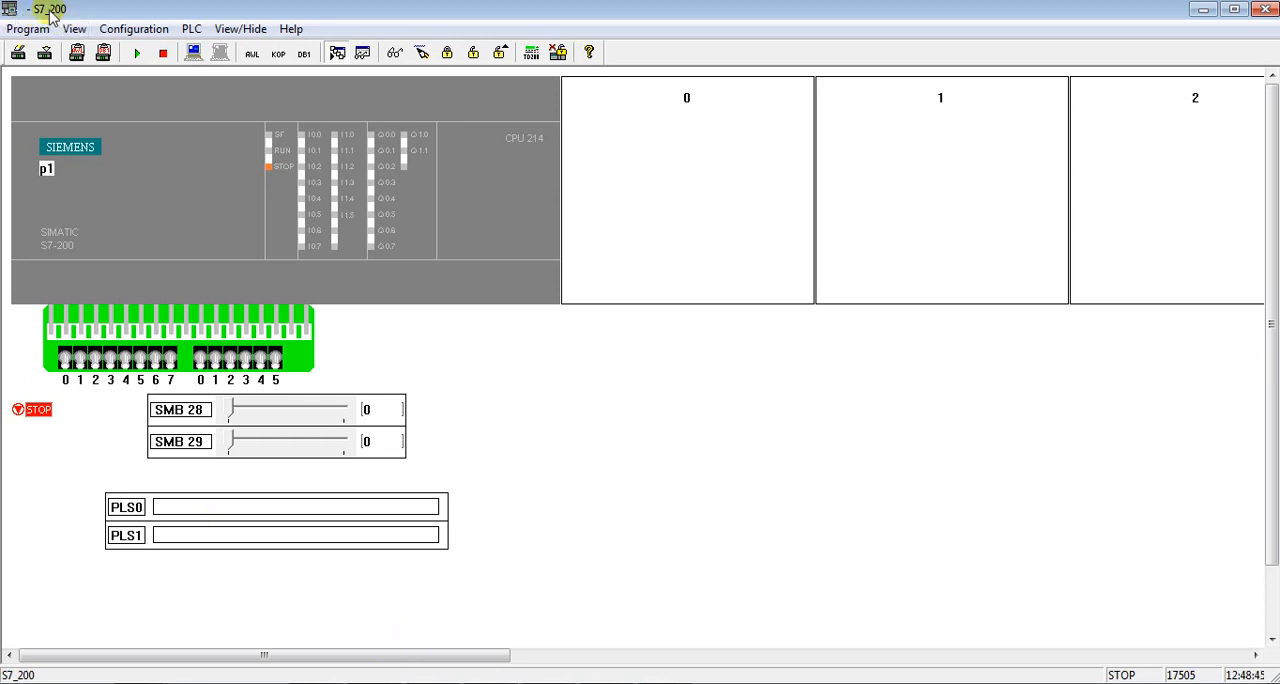
pyautogui.click(28, 28)
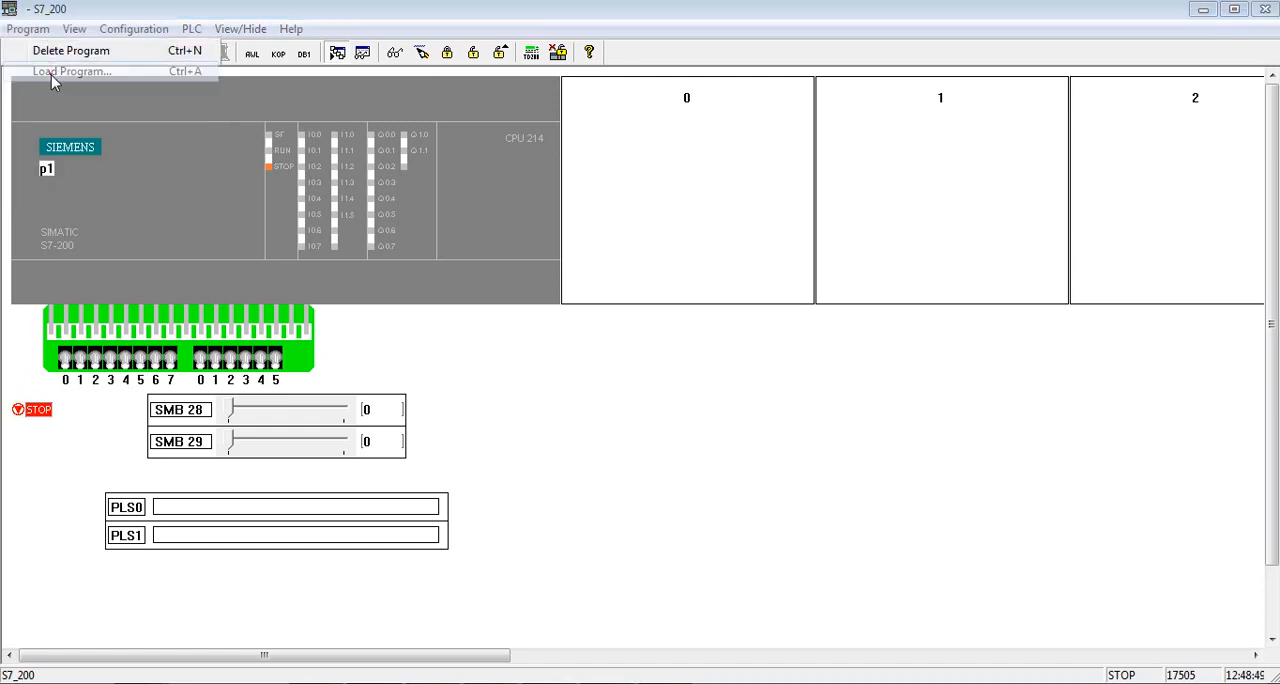
pyautogui.click(71, 71)
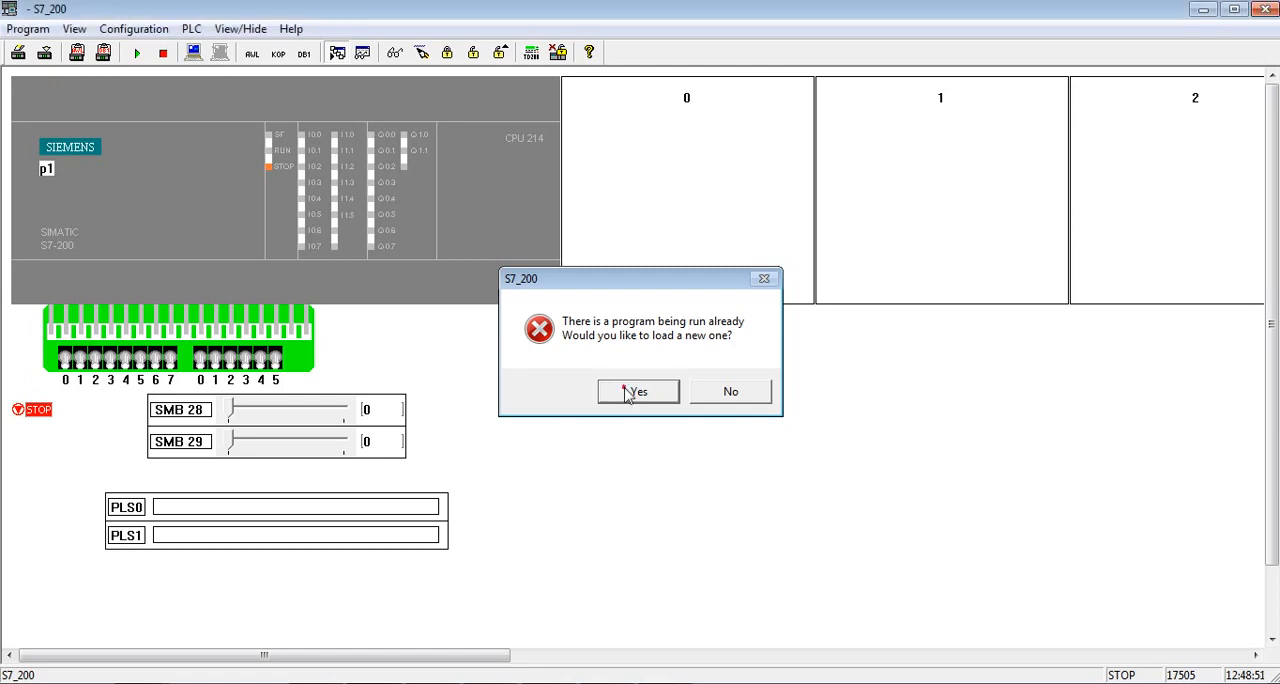
pyautogui.click(637, 391)
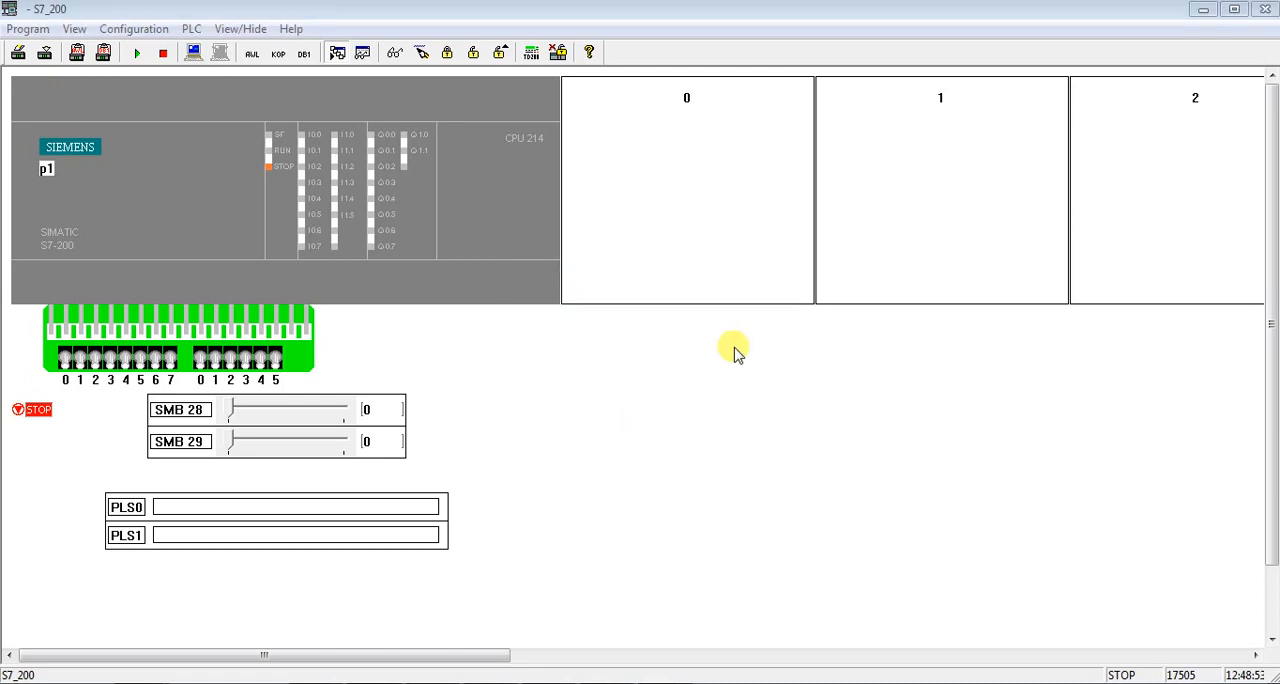
pyautogui.moveTo(688, 358)
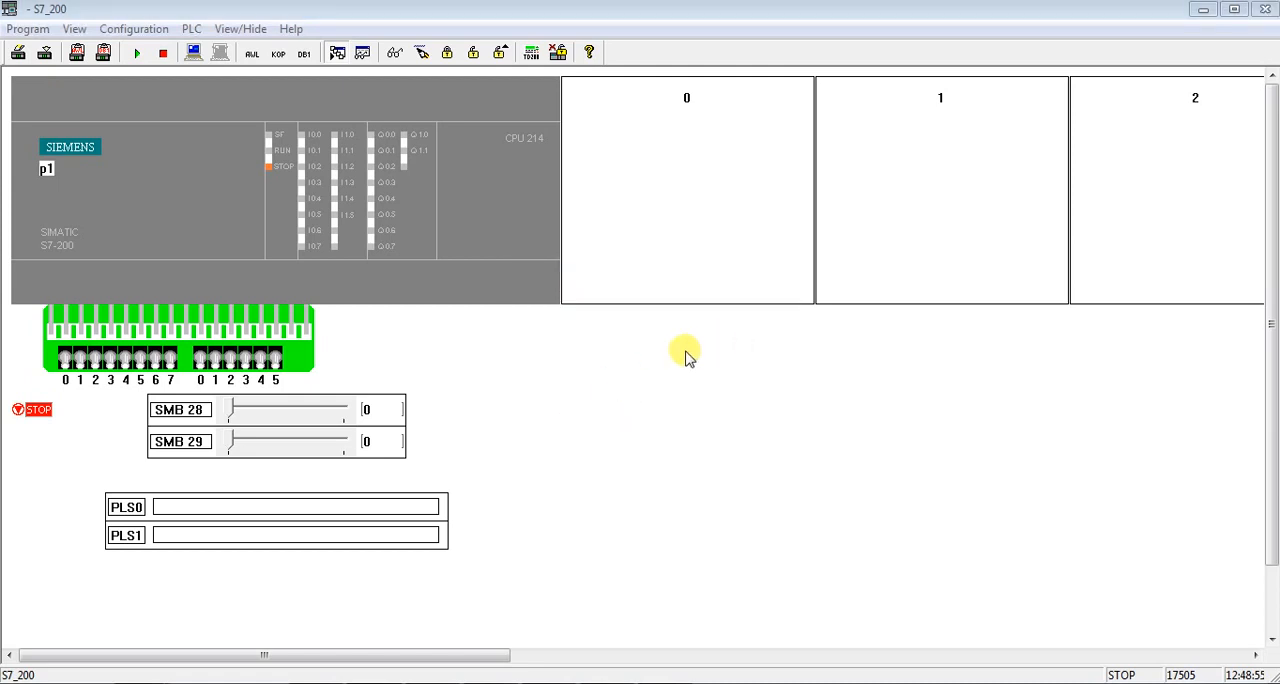
pyautogui.moveTo(290, 218)
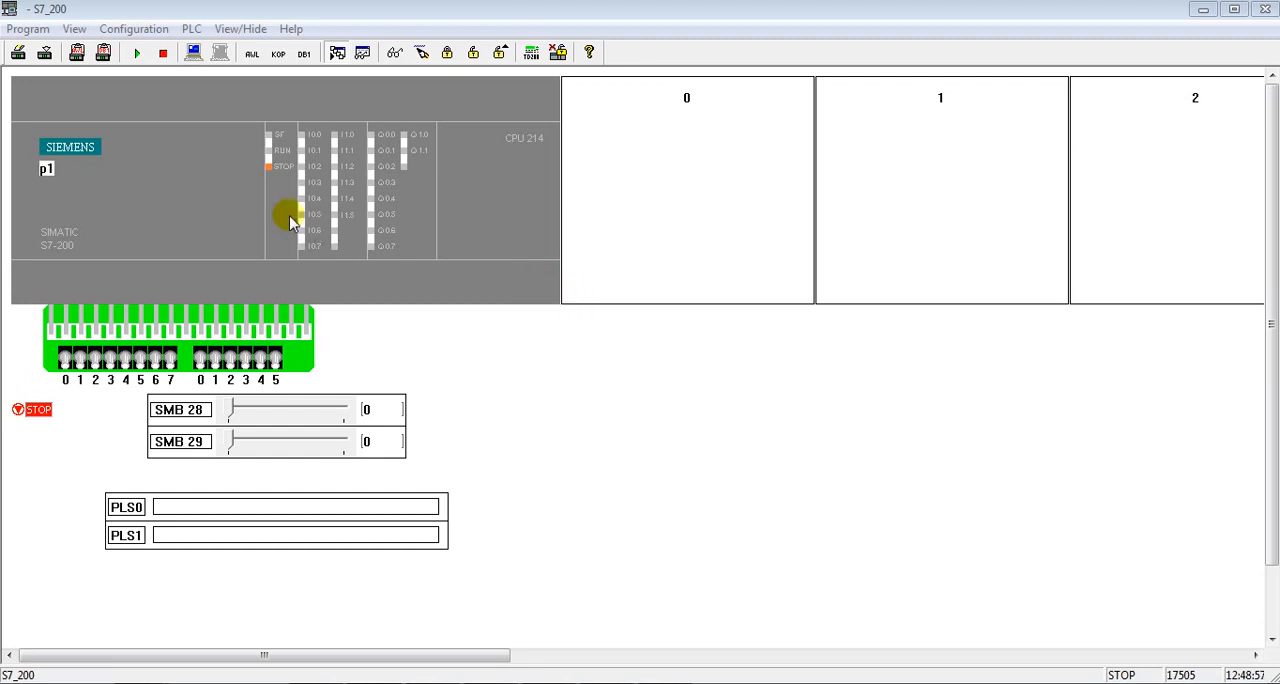
pyautogui.moveTo(463, 303)
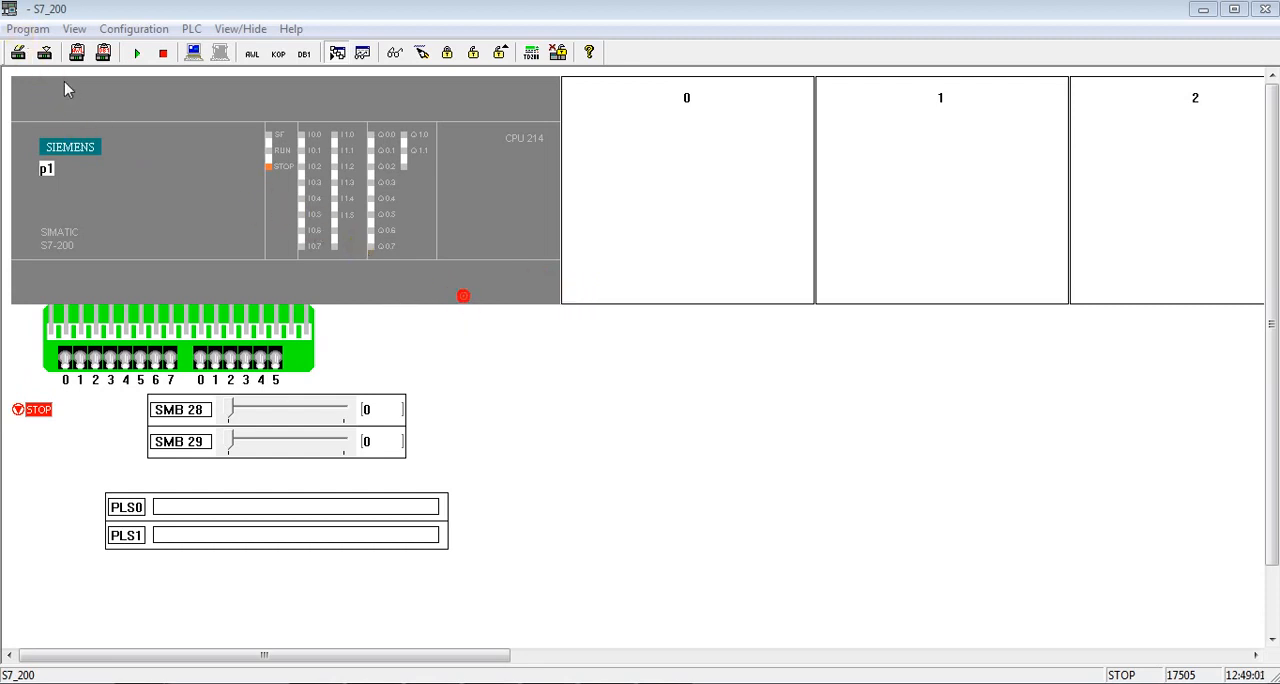
pyautogui.moveTo(573, 428)
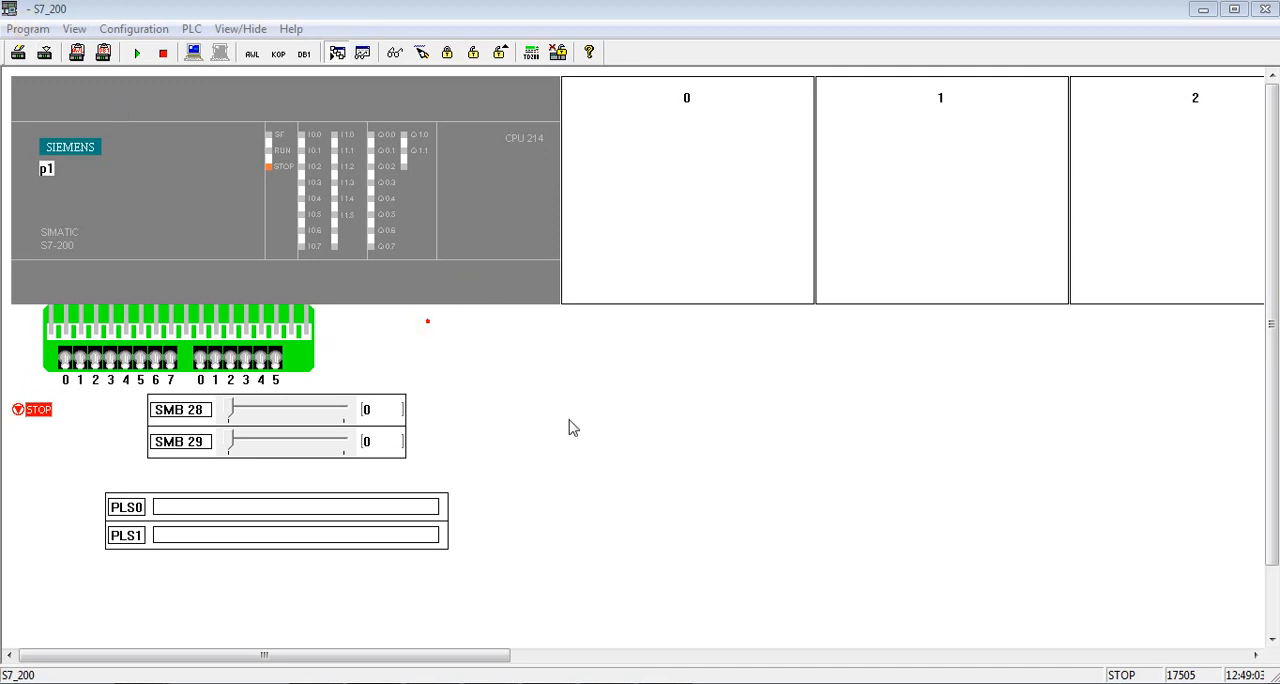
pyautogui.moveTo(550, 557)
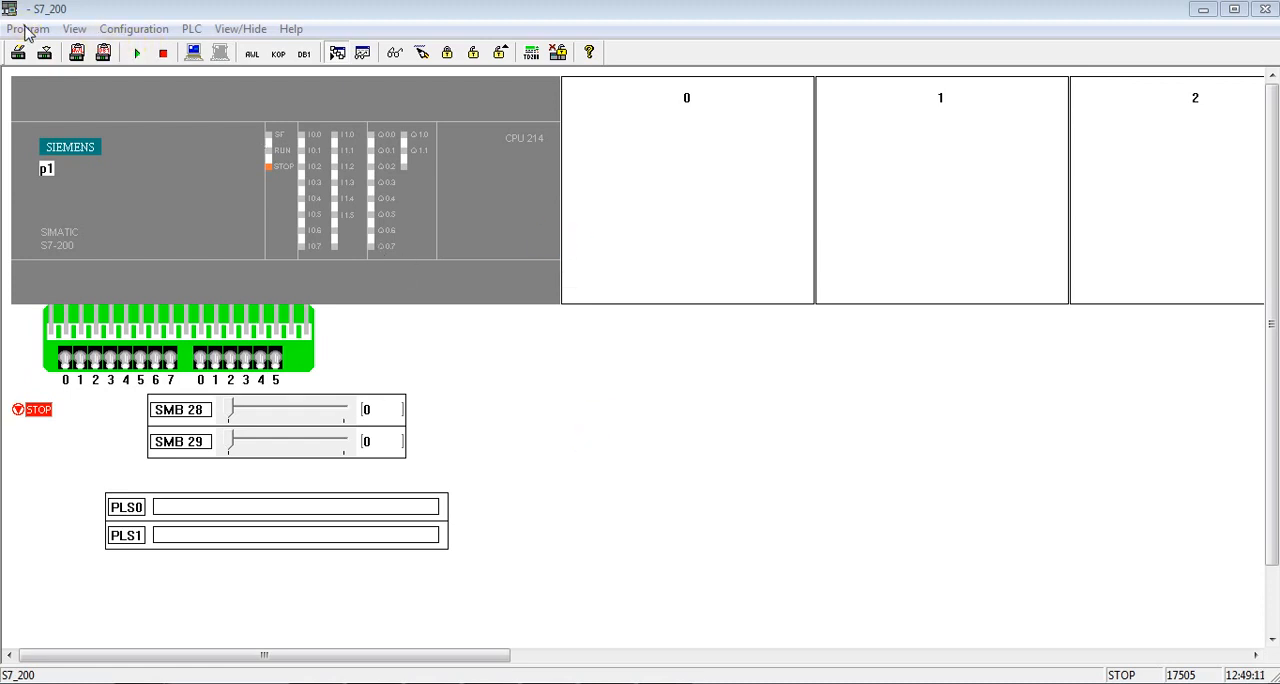
pyautogui.moveTo(438, 393)
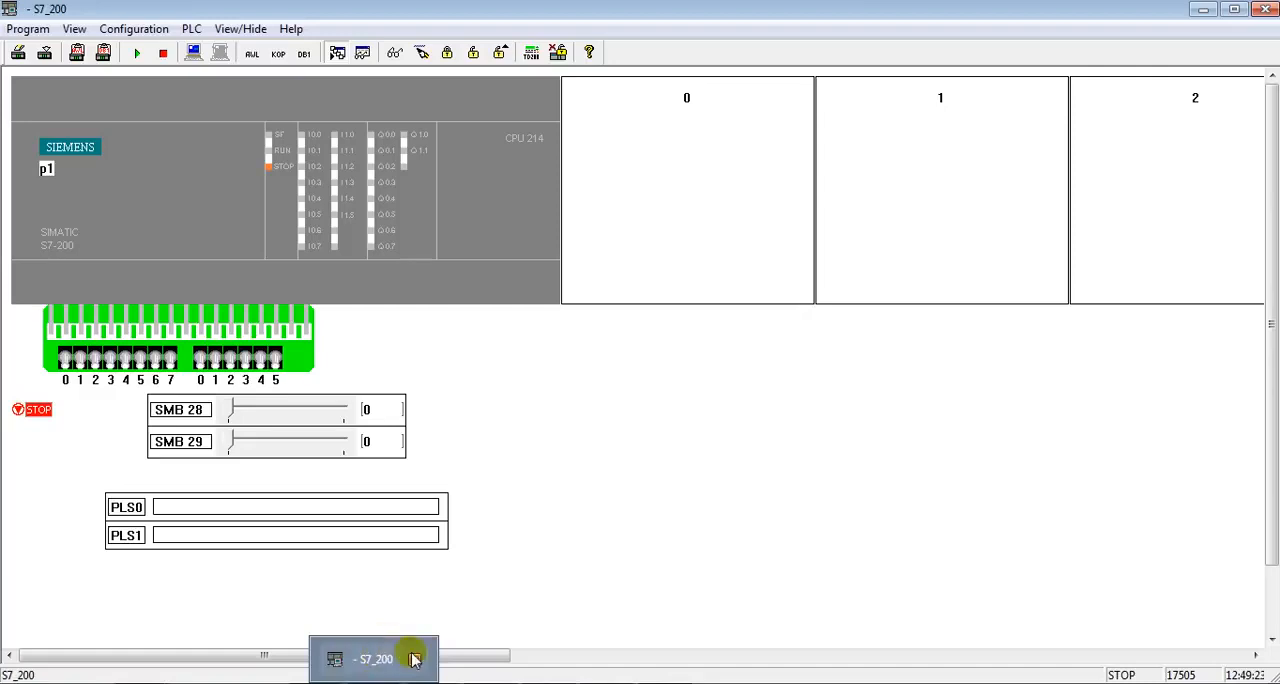
pyautogui.moveTo(412, 658)
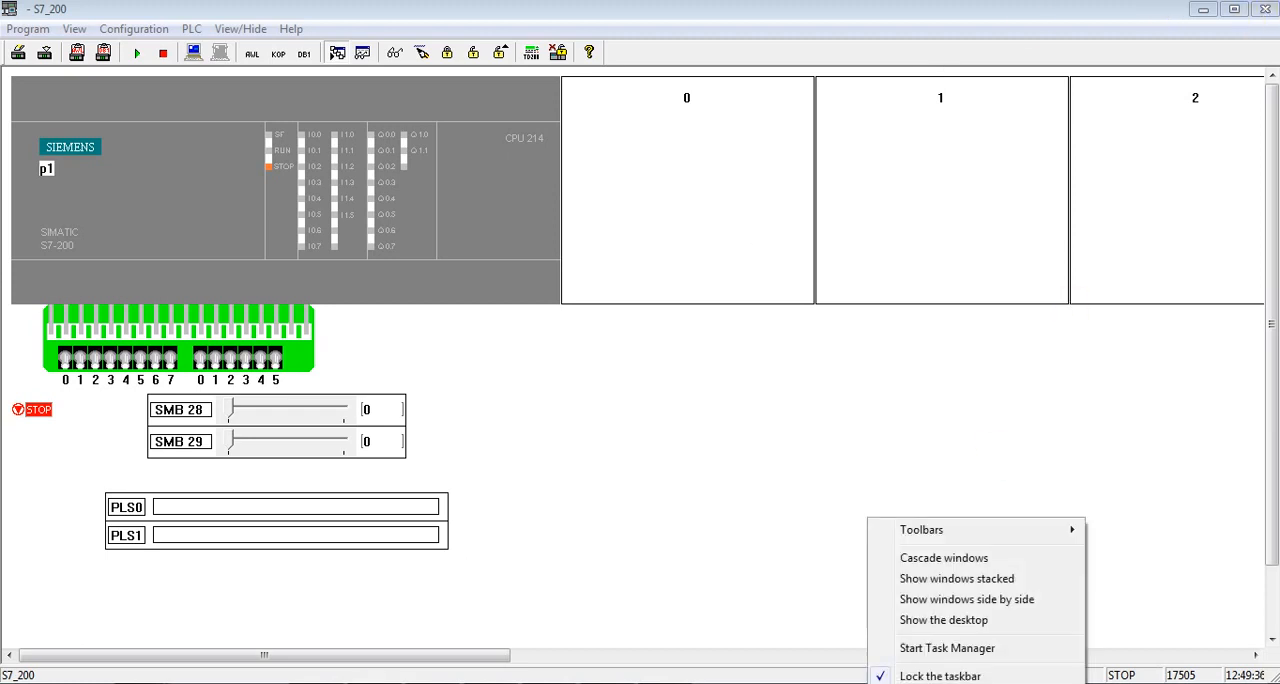
pyautogui.click(167, 183)
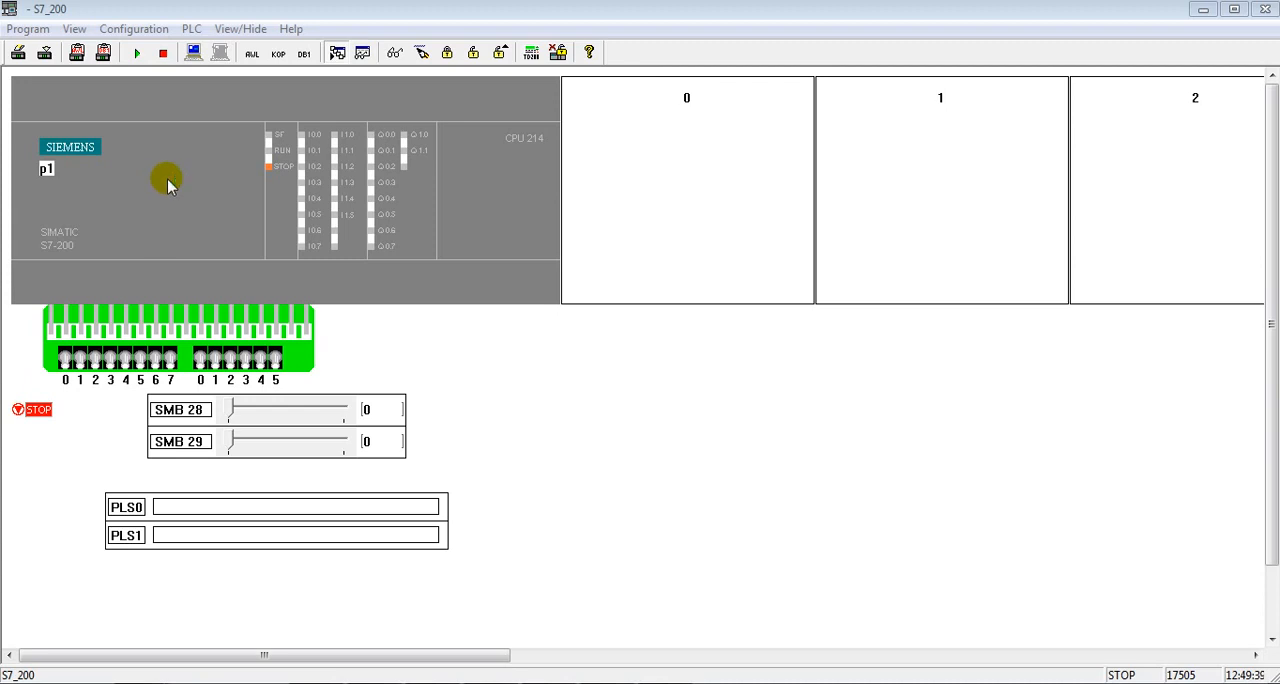
pyautogui.moveTo(200, 210)
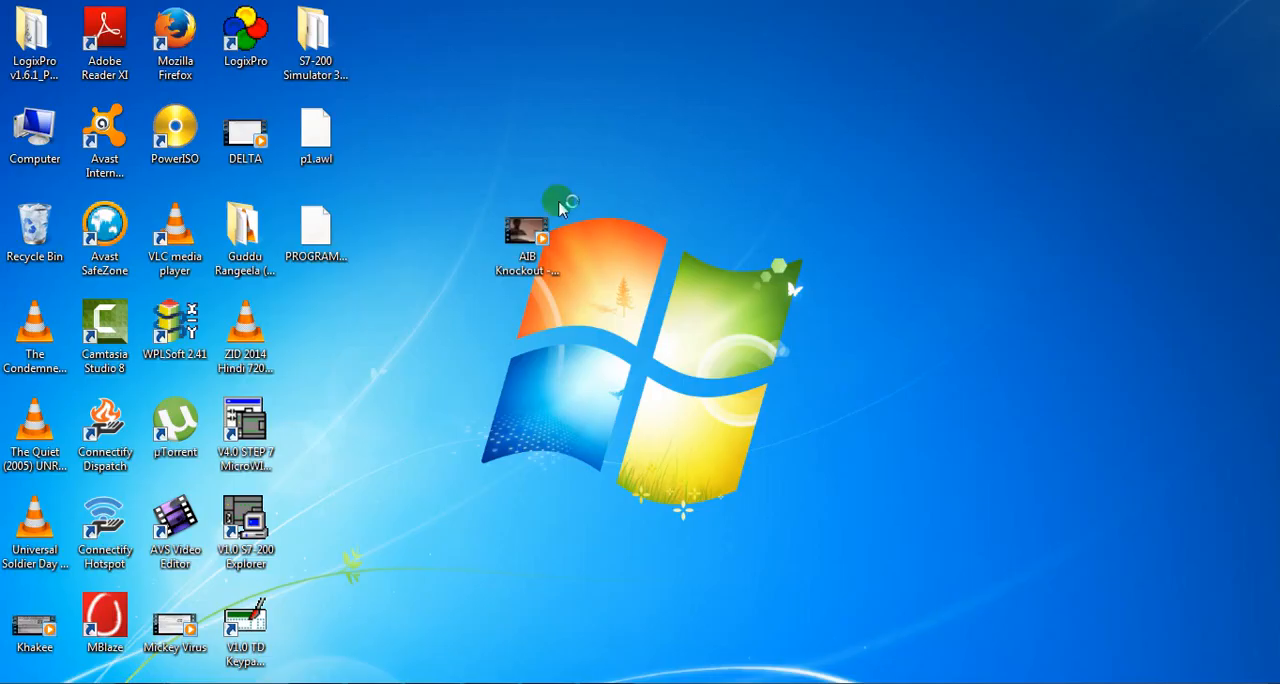
# - Open the 'S7-200 Simulator 3.0 Ing english!' folder and run S7_200
pyautogui.click(315, 40)
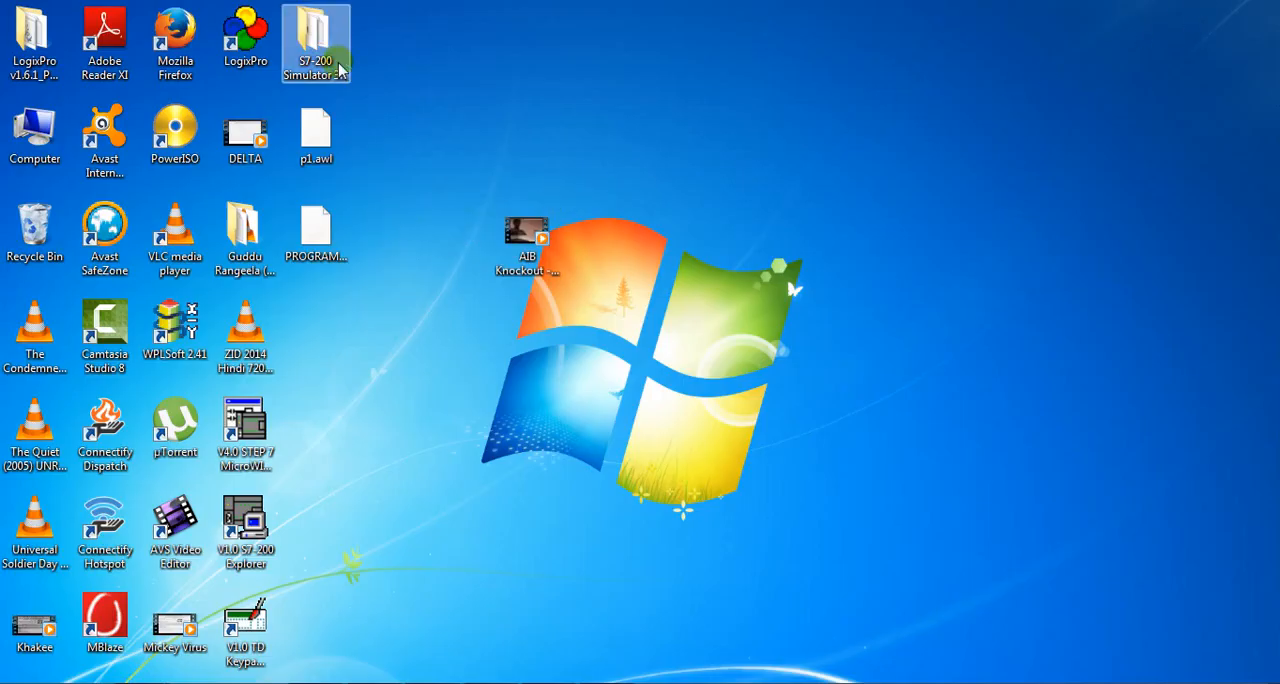
pyautogui.doubleClick(316, 40)
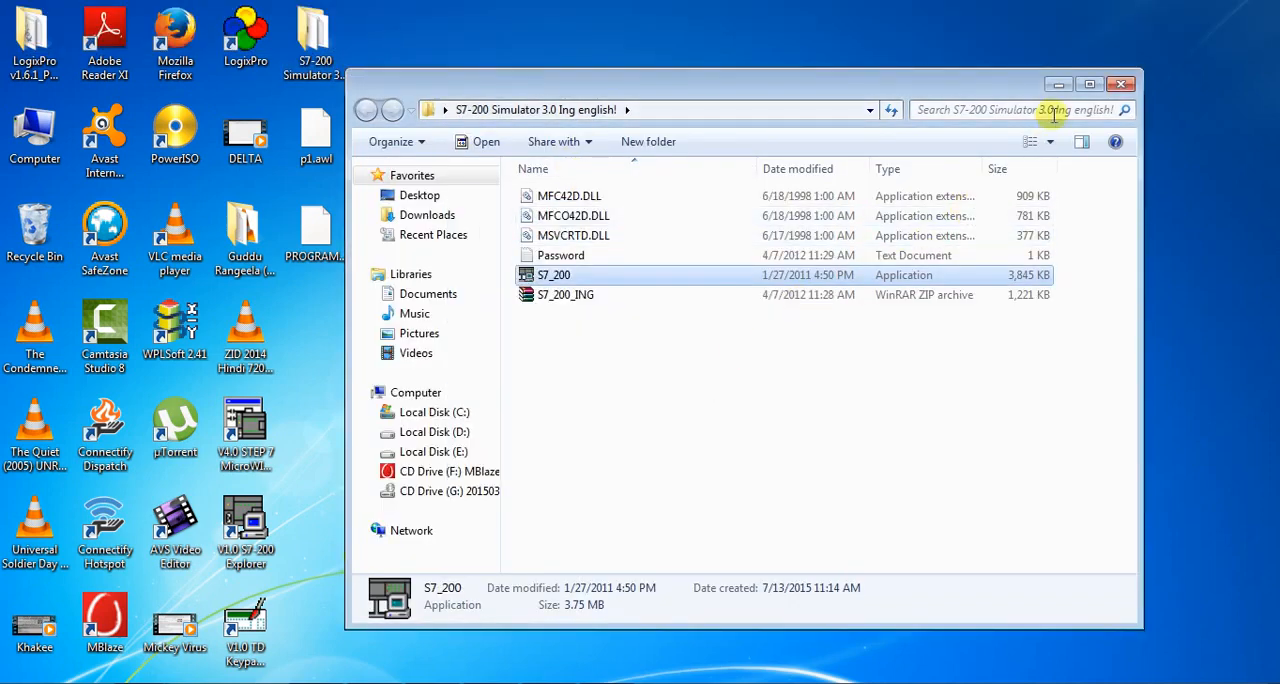
pyautogui.doubleClick(554, 275)
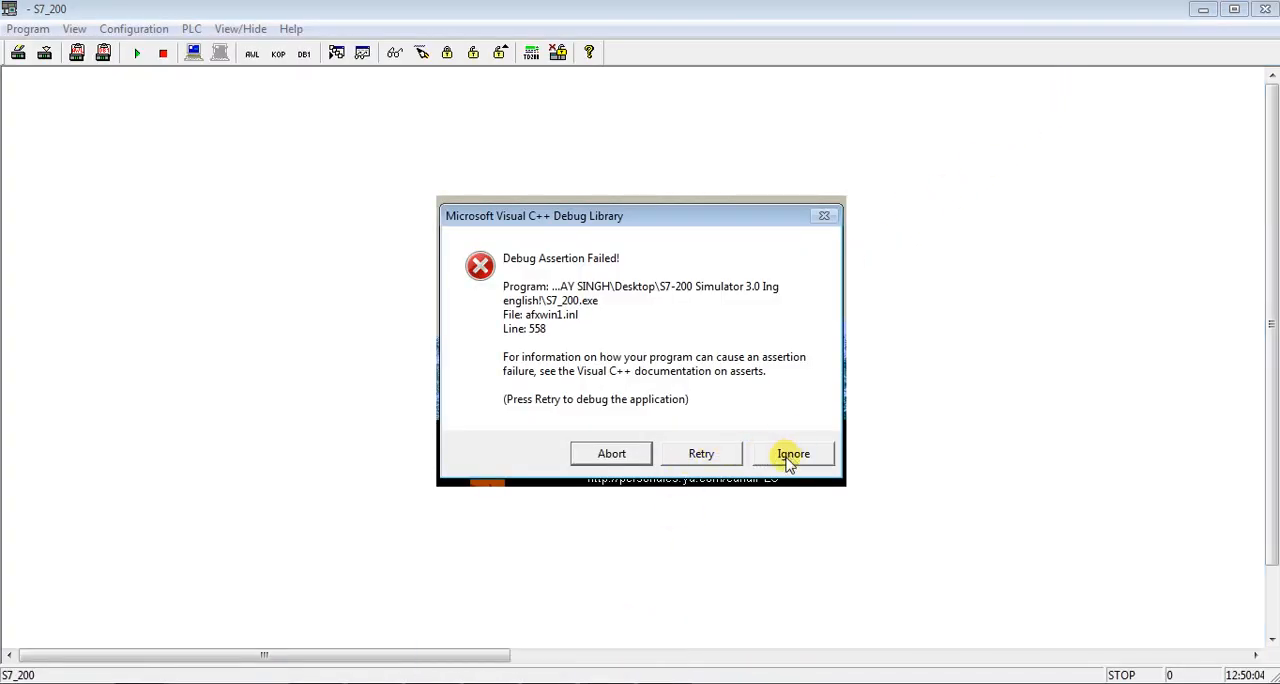
pyautogui.moveTo(793, 448)
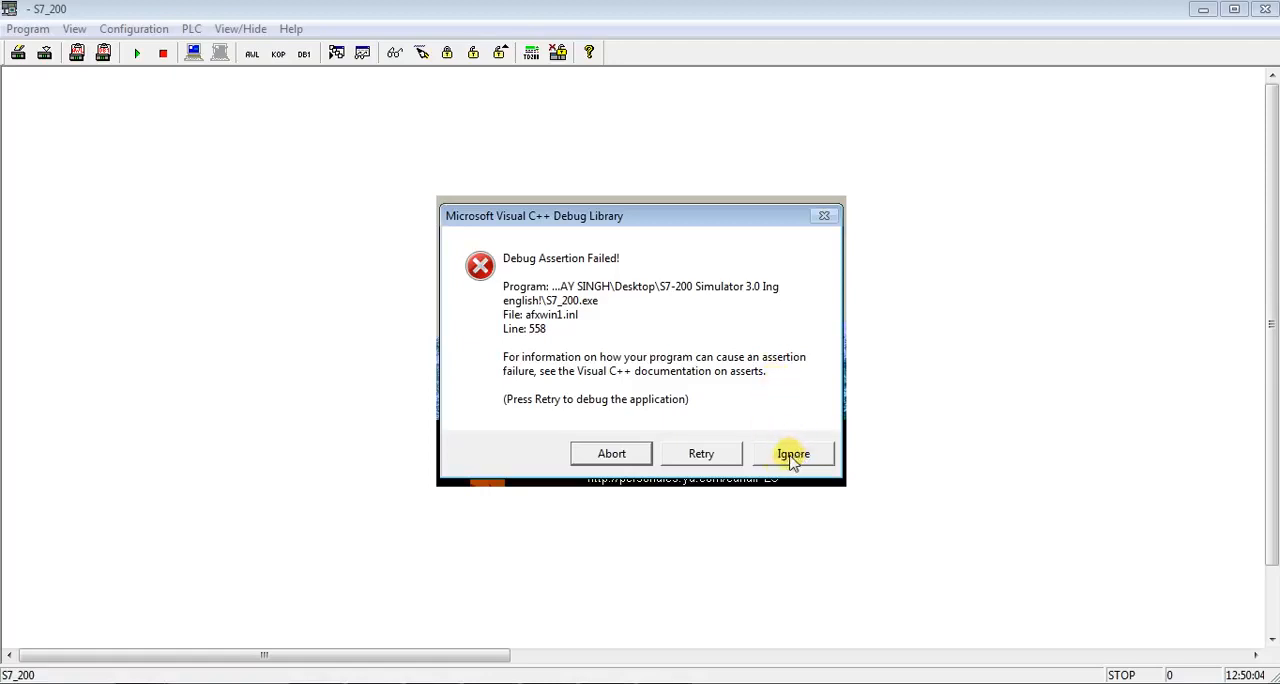
# - Ignore the Debug Assertion Failed error and close the crashed simulator
pyautogui.click(793, 453)
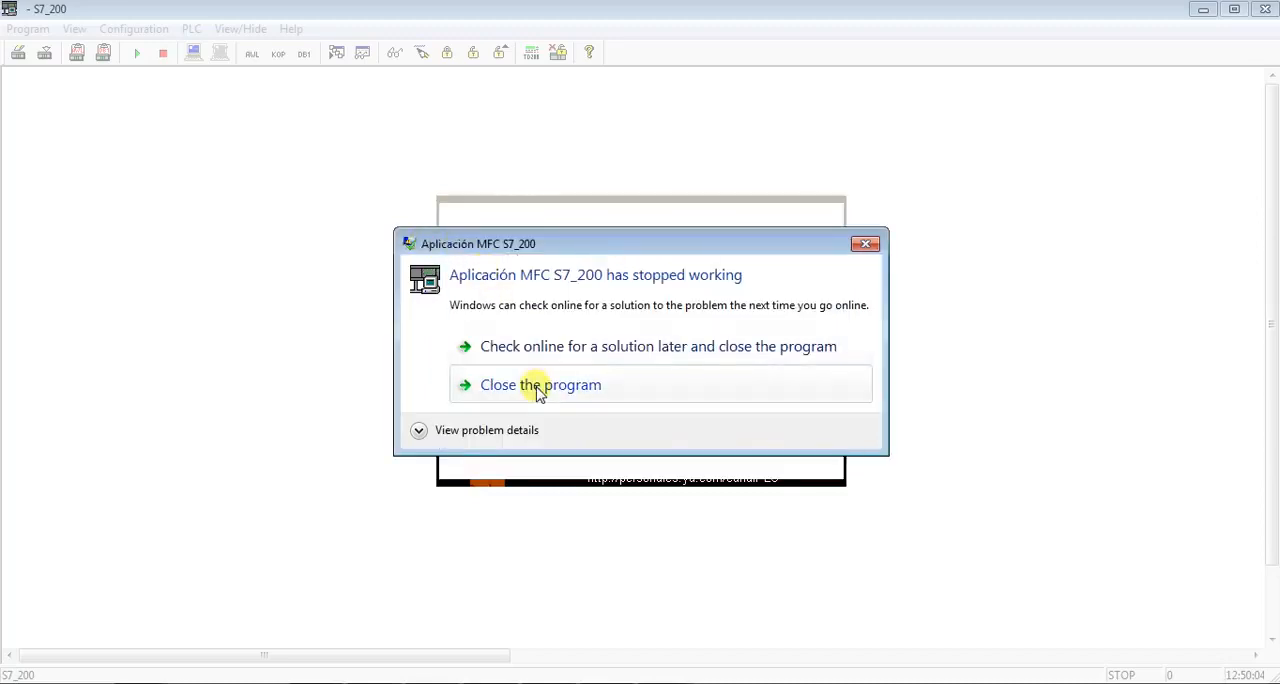
pyautogui.click(540, 384)
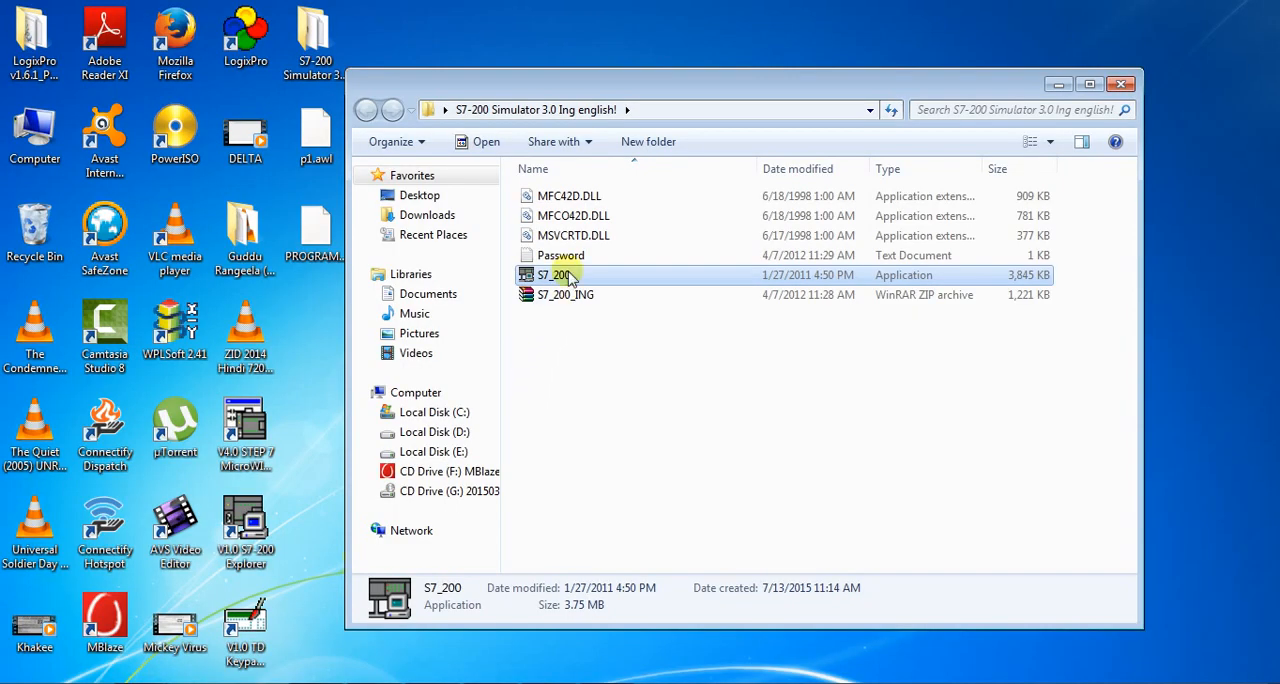
# - Relaunch S7_200.exe and unlock it with the access key from Password.txt
pyautogui.doubleClick(559, 275)
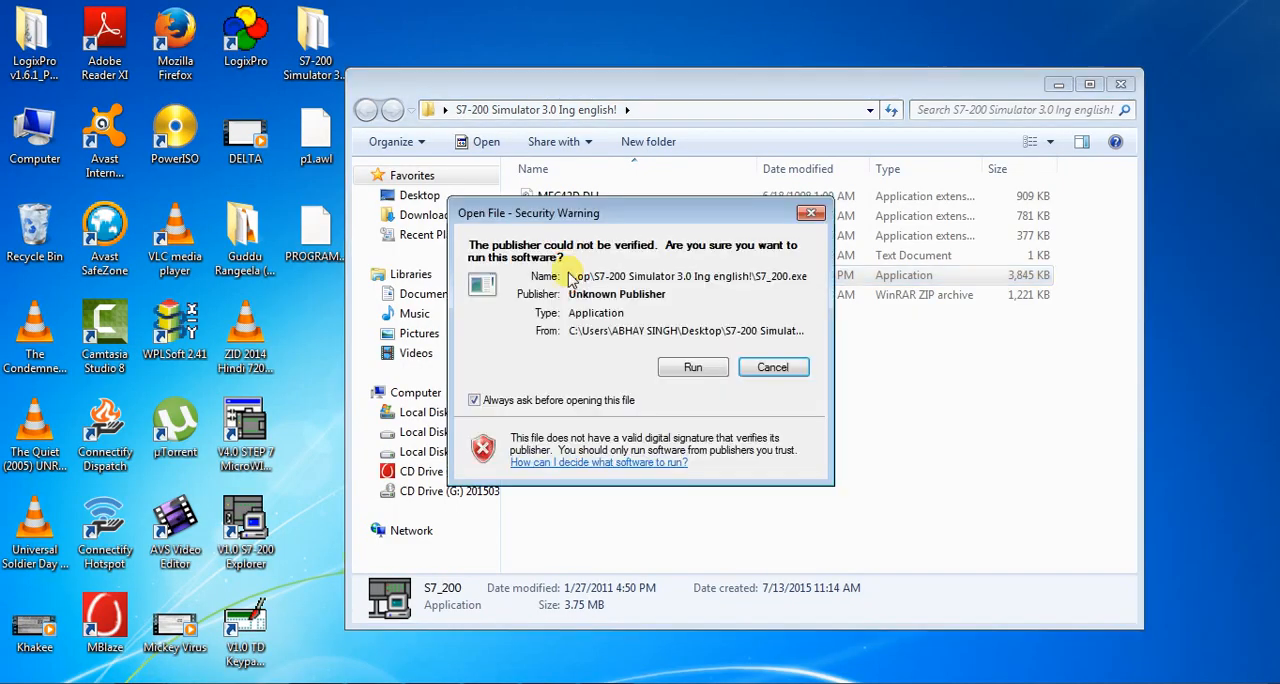
pyautogui.click(692, 367)
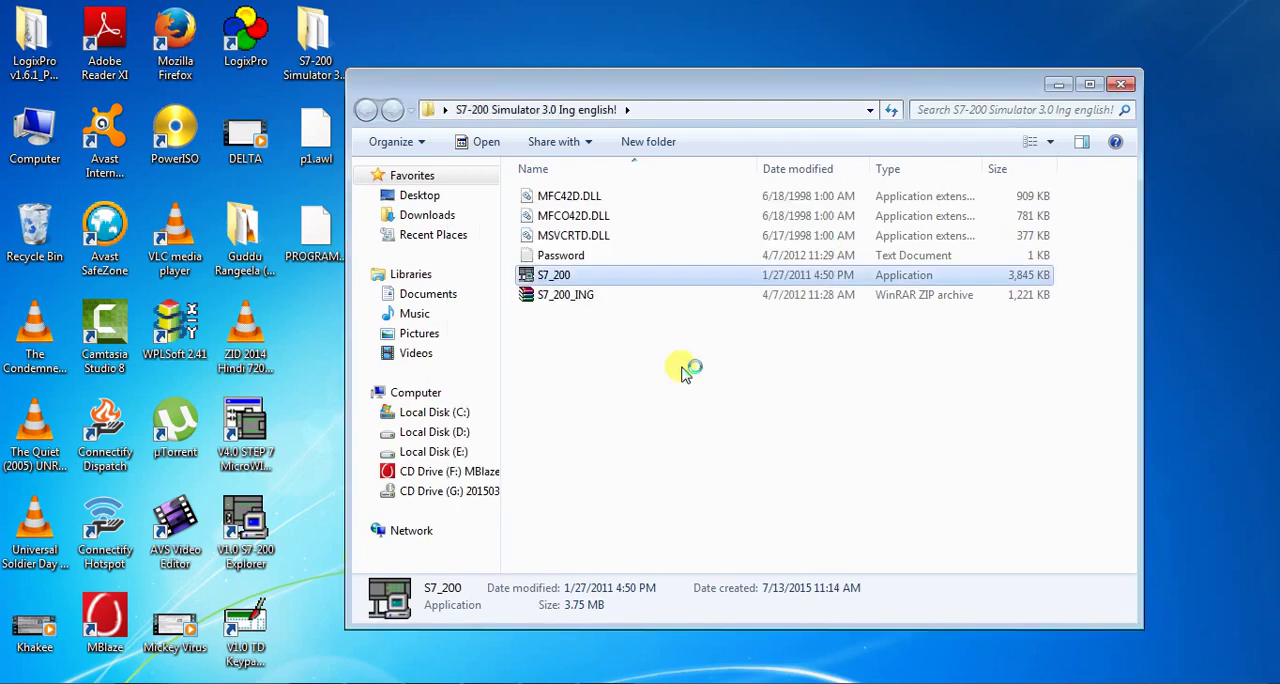
pyautogui.doubleClick(554, 275)
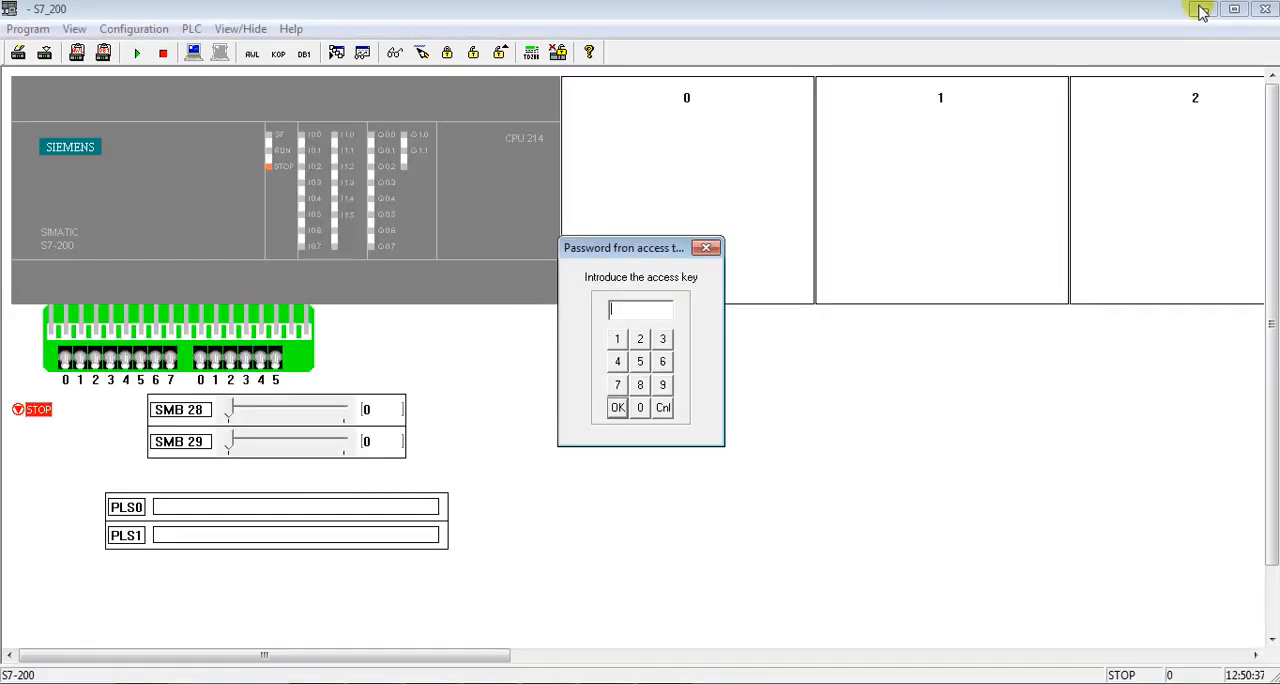
pyautogui.moveTo(800, 308)
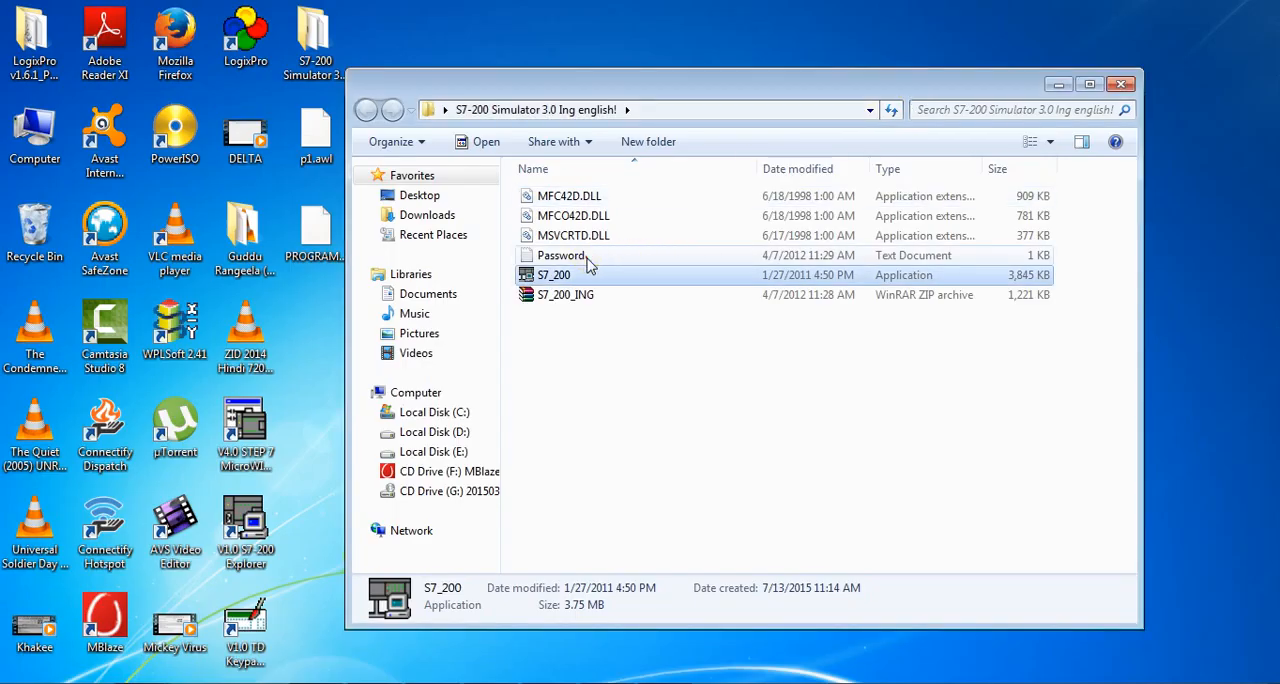
pyautogui.doubleClick(560, 255)
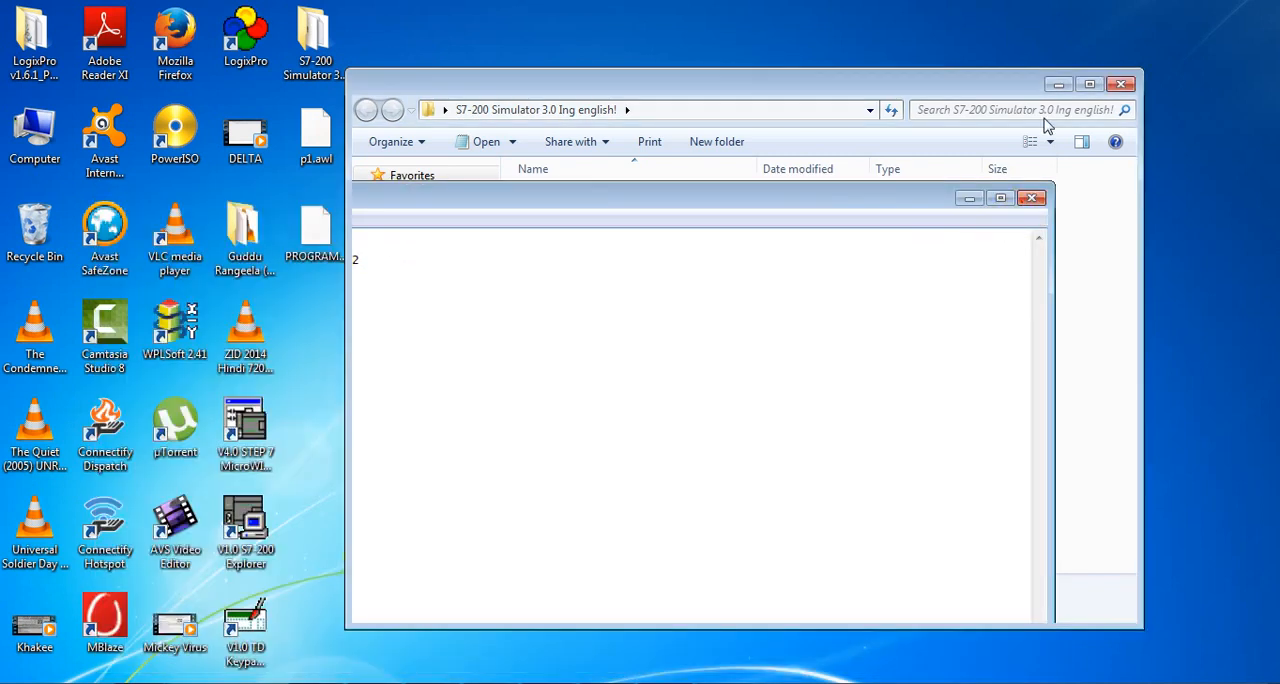
pyautogui.click(1120, 84)
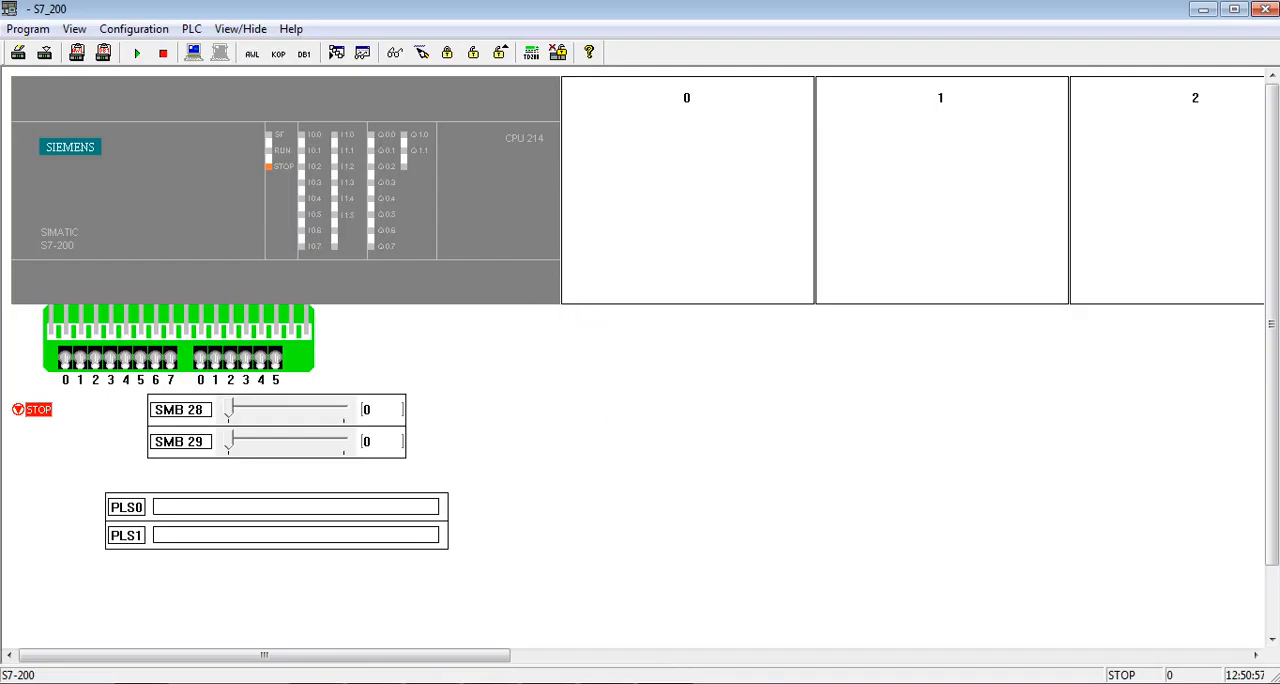
# - Load only the logic block from PROGRAM.awl on the Desktop into the CPU
pyautogui.click(27, 28)
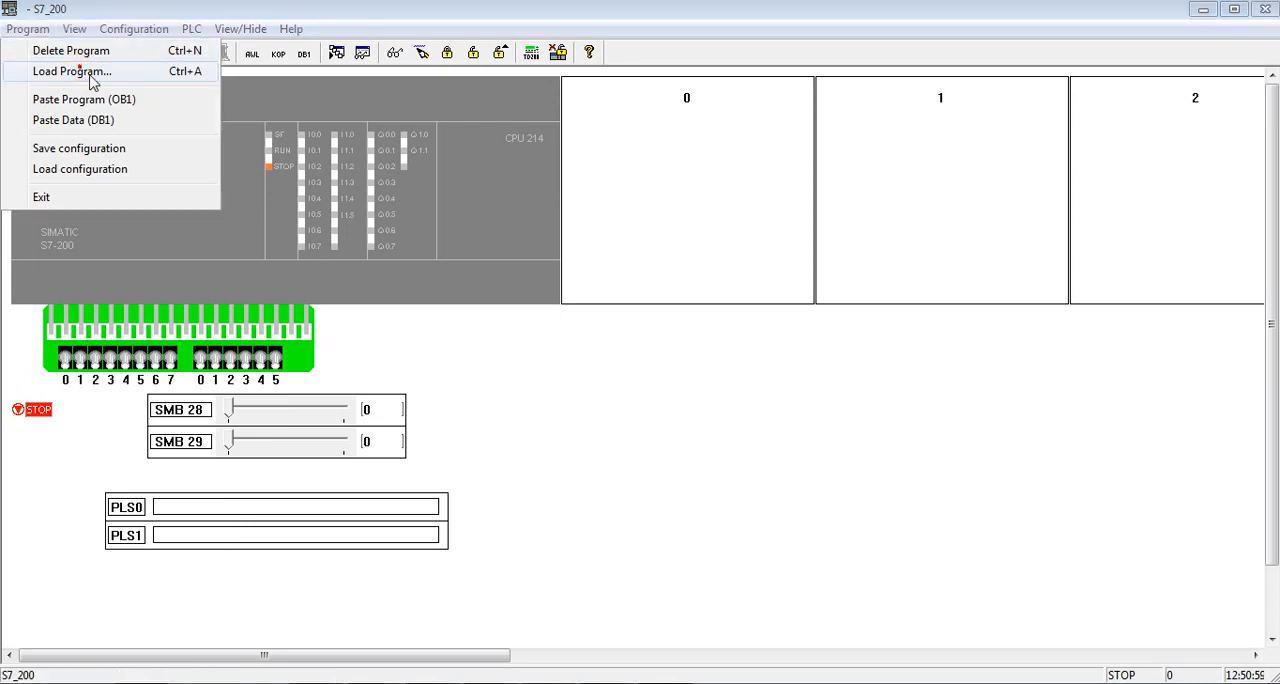
pyautogui.click(72, 71)
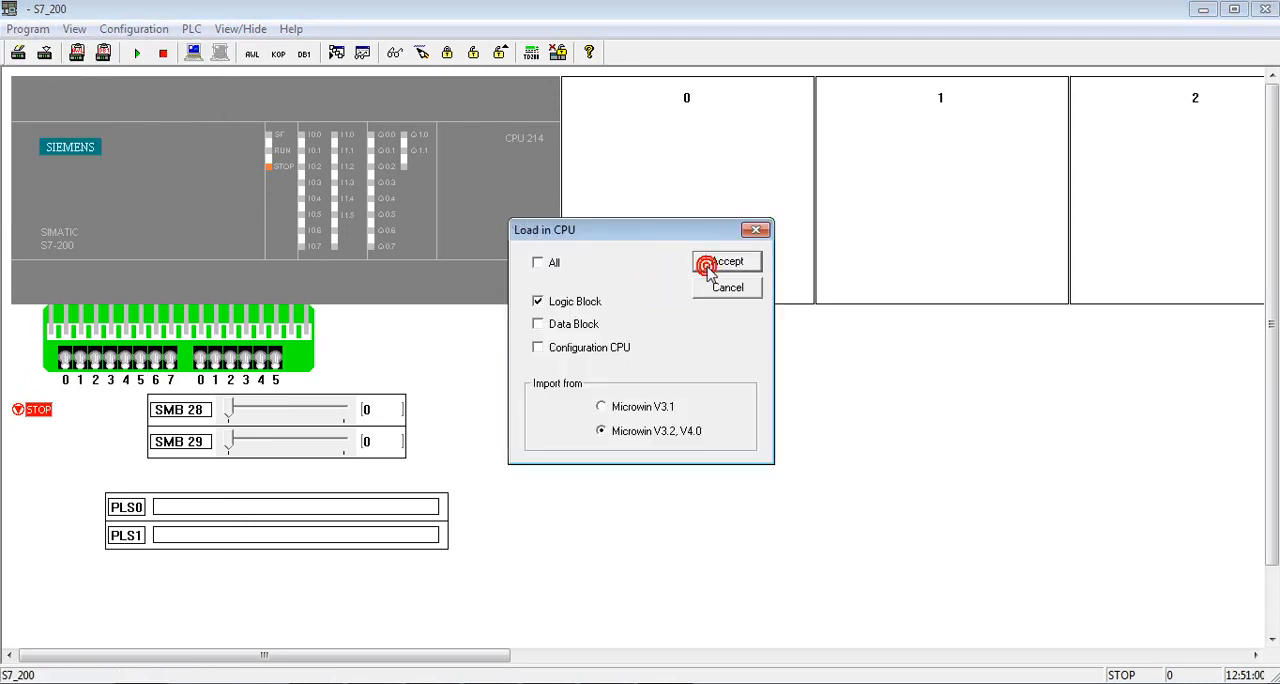
pyautogui.click(727, 261)
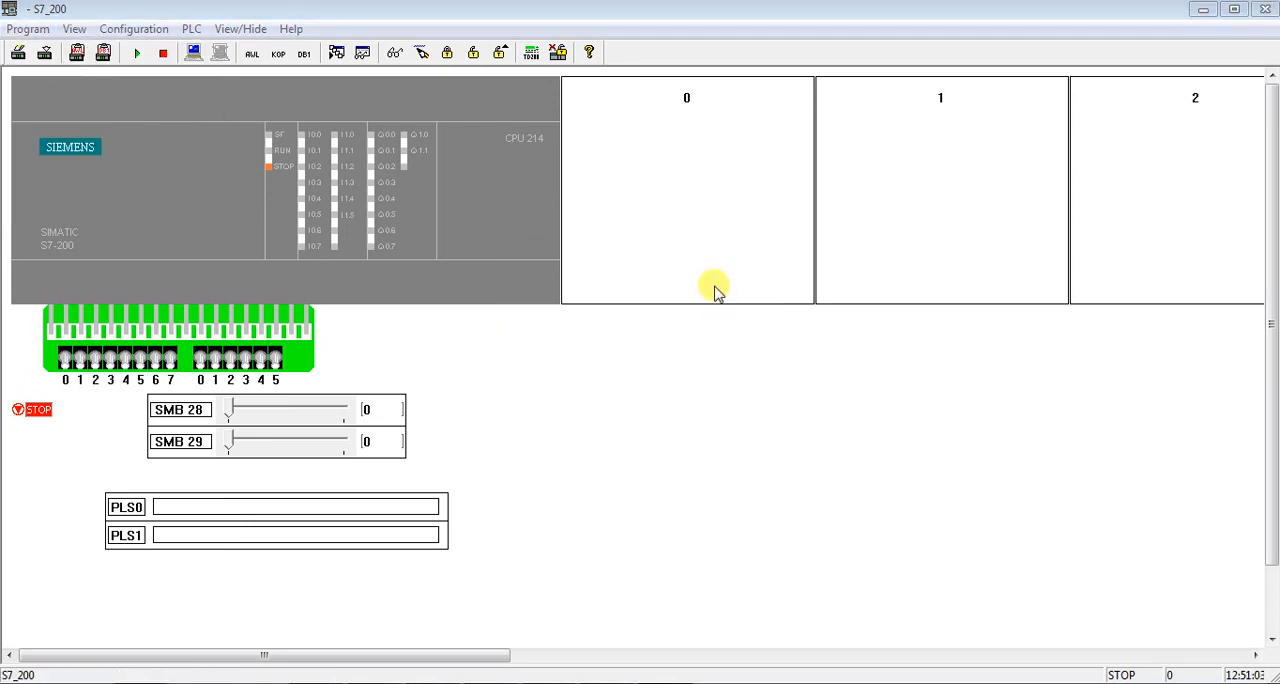
pyautogui.click(45, 52)
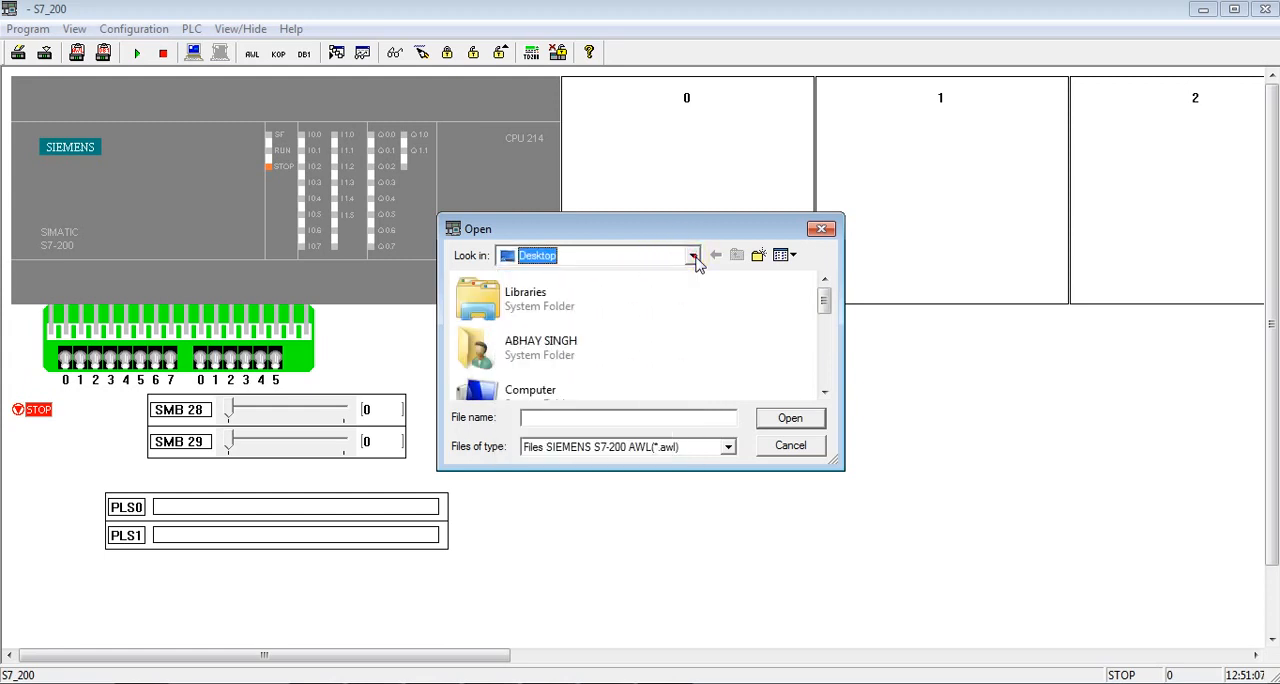
pyautogui.scroll(-3)
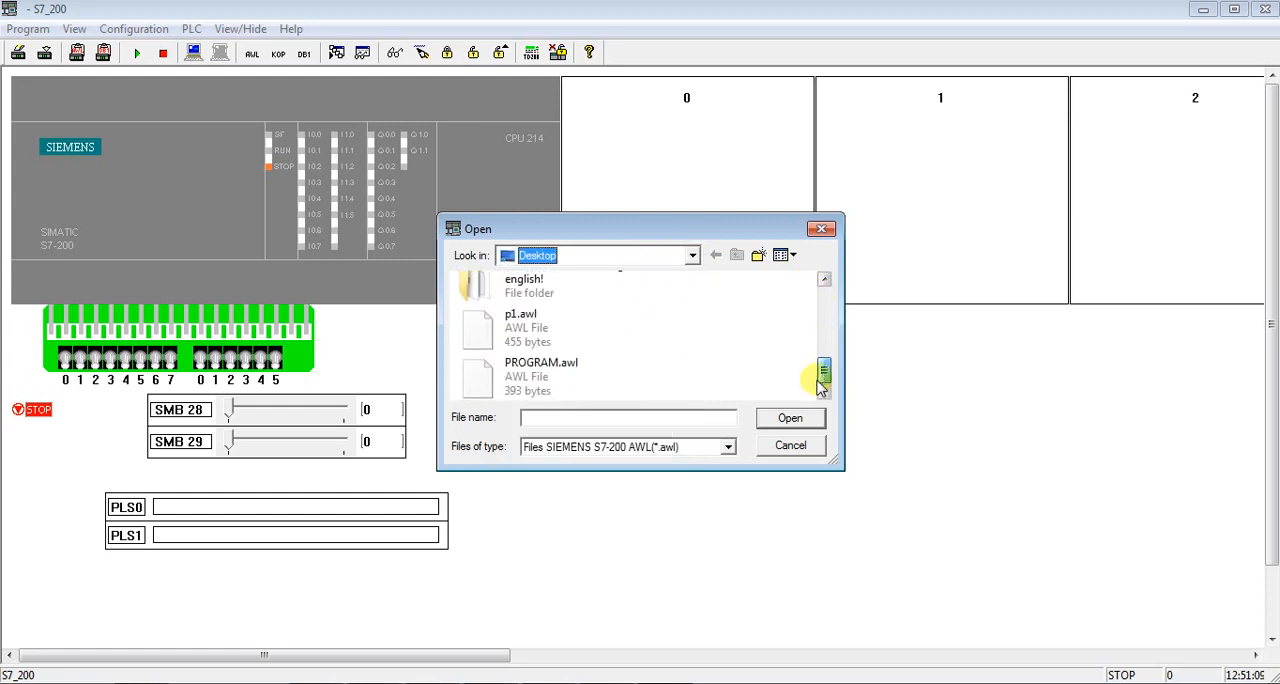
pyautogui.click(540, 376)
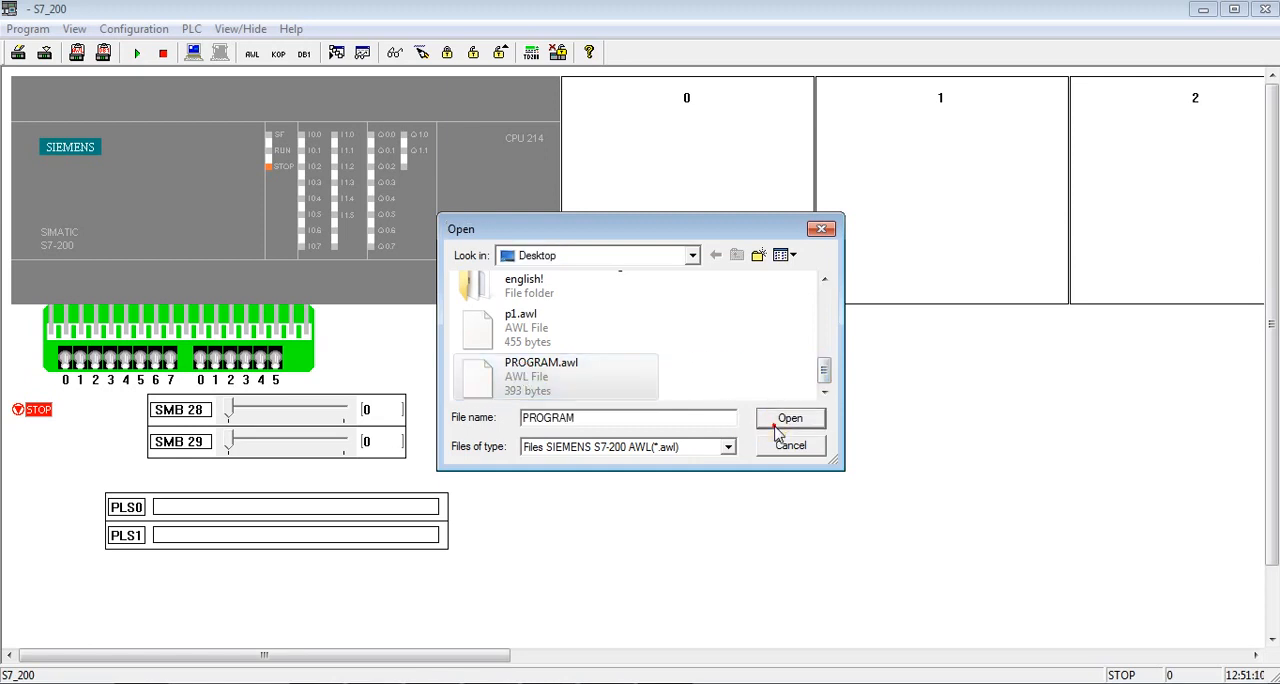
pyautogui.click(789, 418)
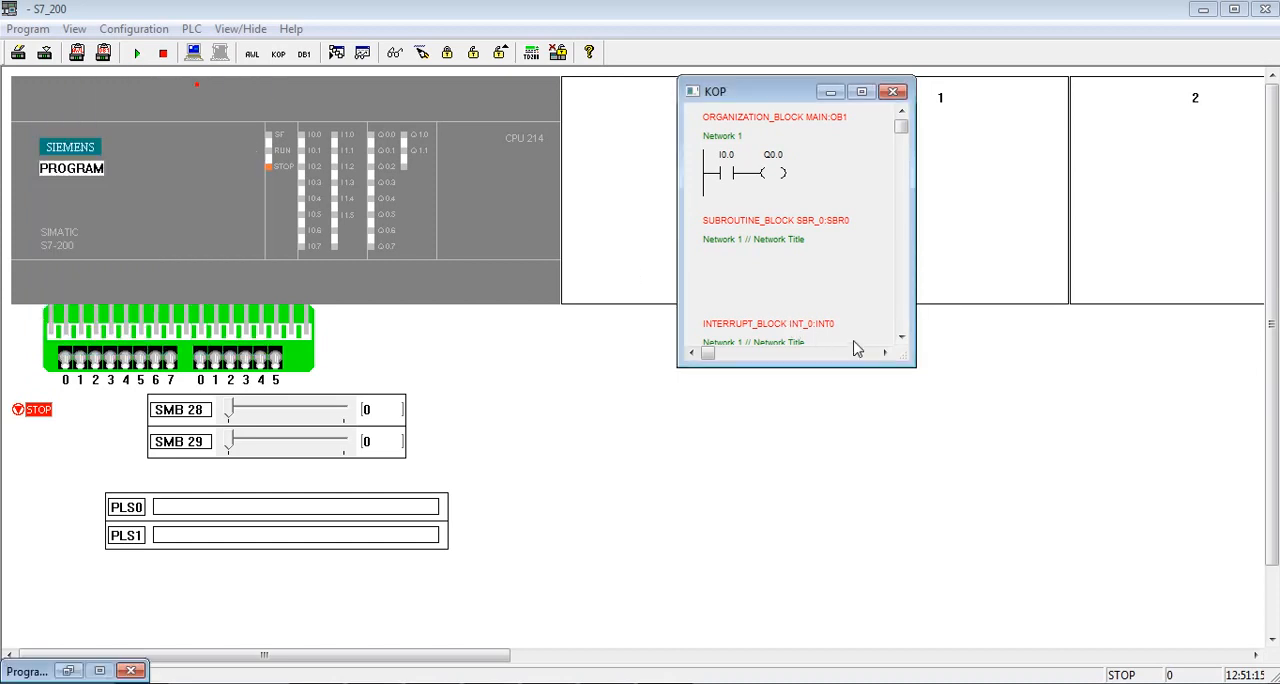
pyautogui.moveTo(135, 53)
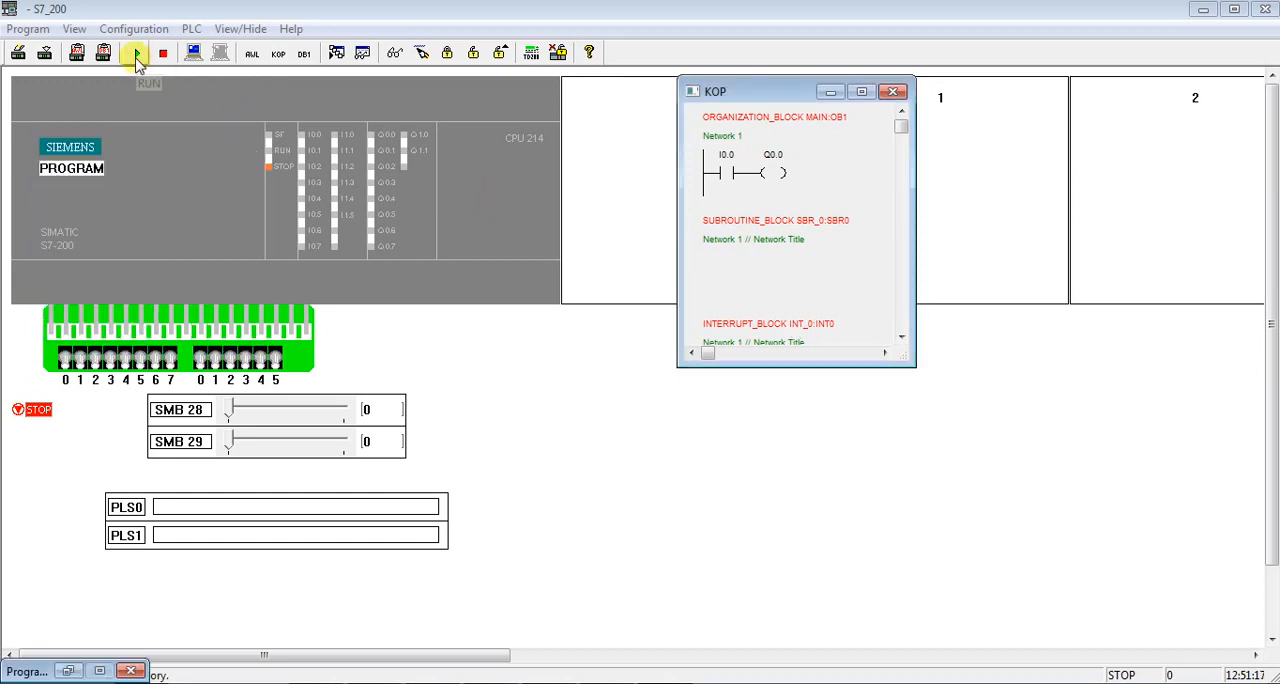
# - Set the CPU to RUN, enable State Program monitoring, and switch input I0.0 on
pyautogui.click(135, 53)
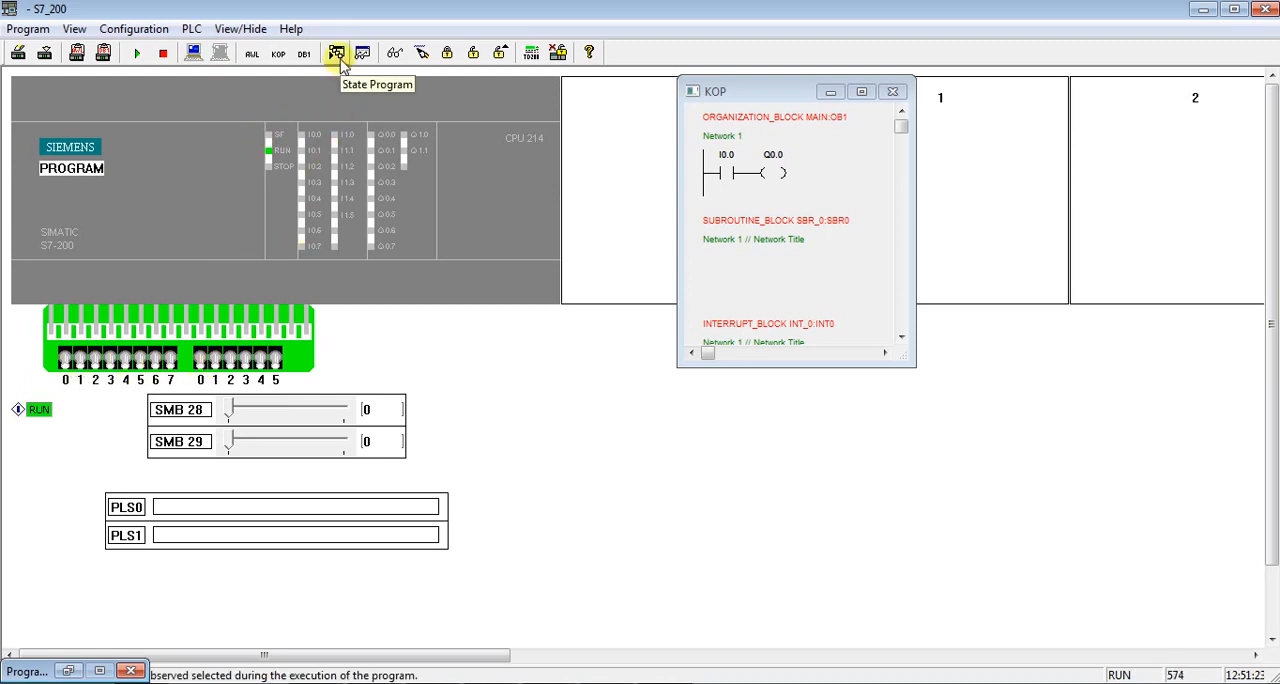
pyautogui.click(337, 53)
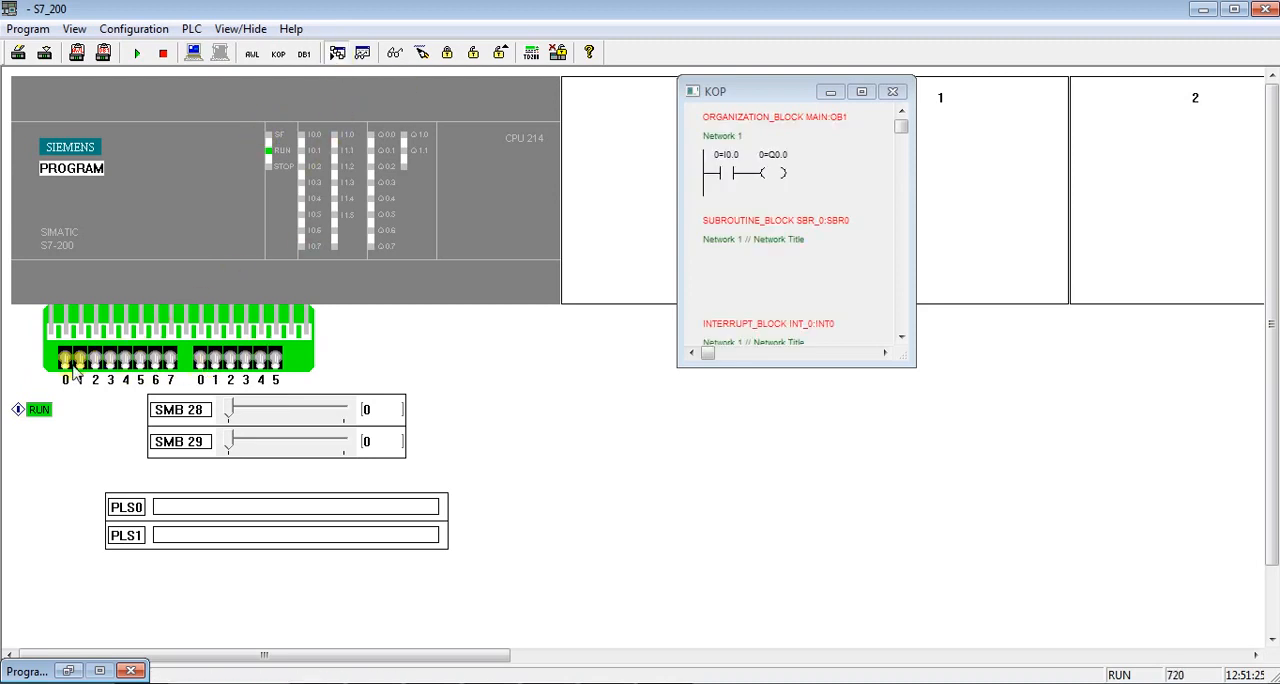
pyautogui.click(68, 362)
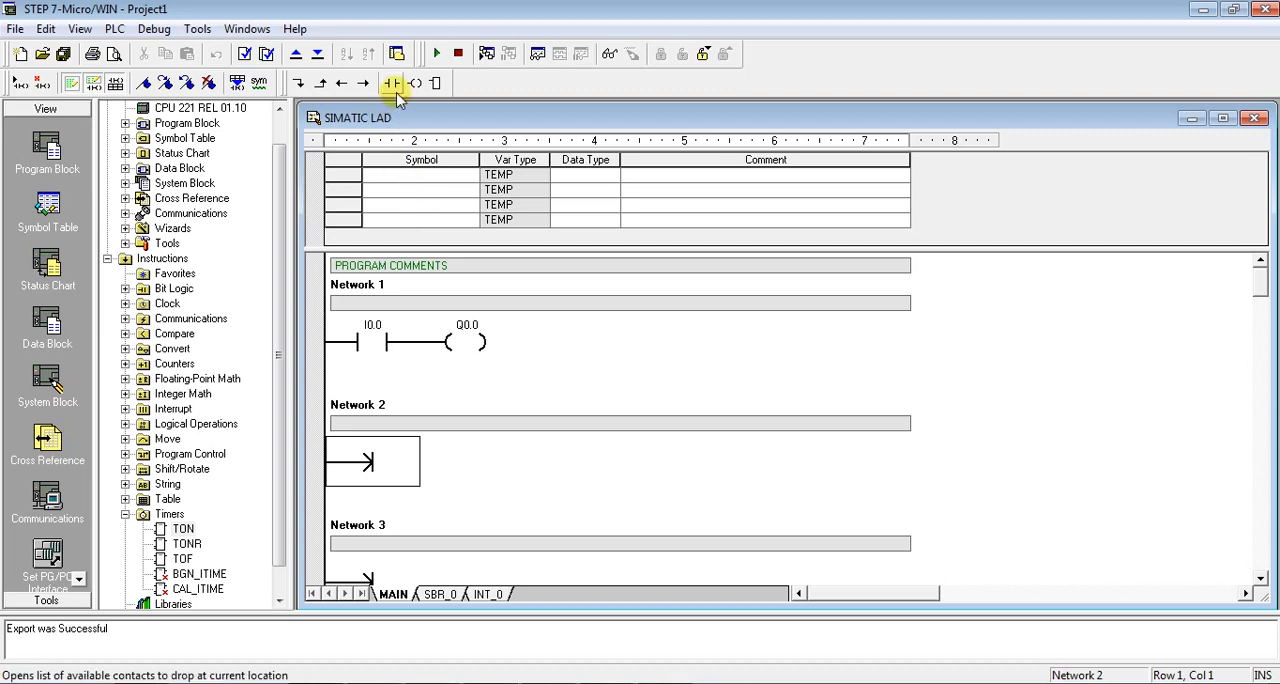
# - Replace the Q0.0 coil with TON T32 preset 10000, and drive Q0.0 from a T32 contact
pyautogui.click(391, 83)
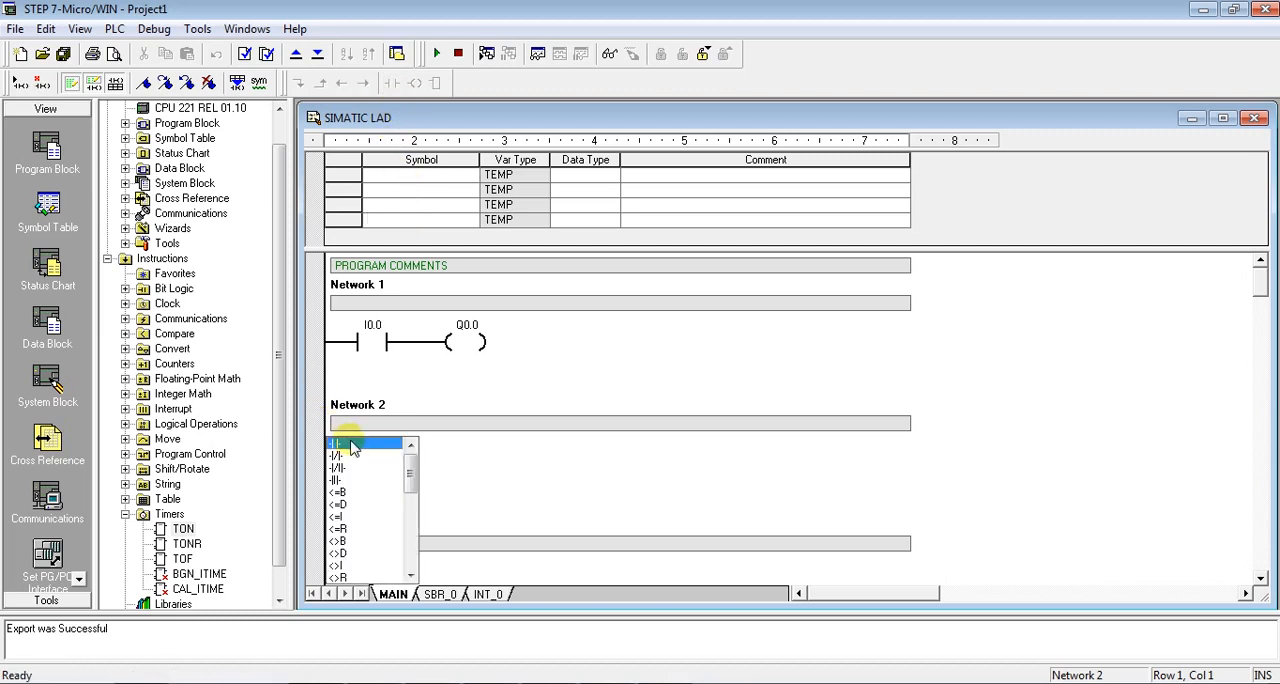
pyautogui.click(337, 443)
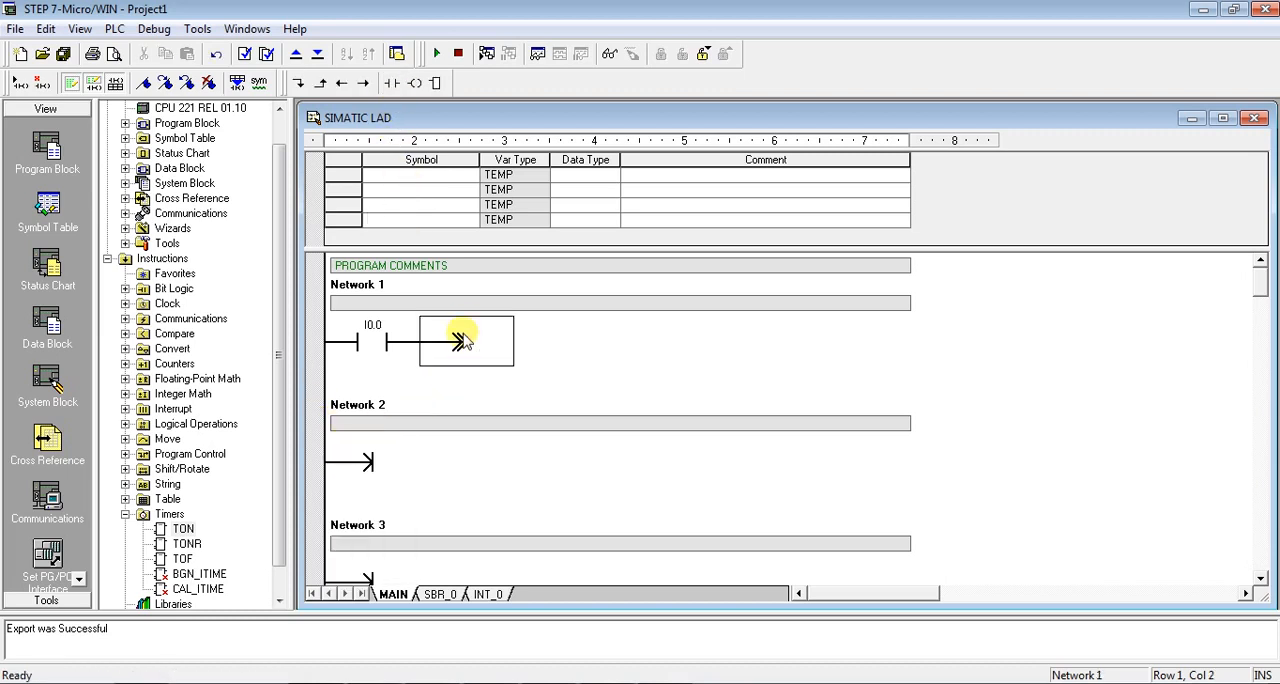
pyautogui.scroll(-3)
pyautogui.write('T32')
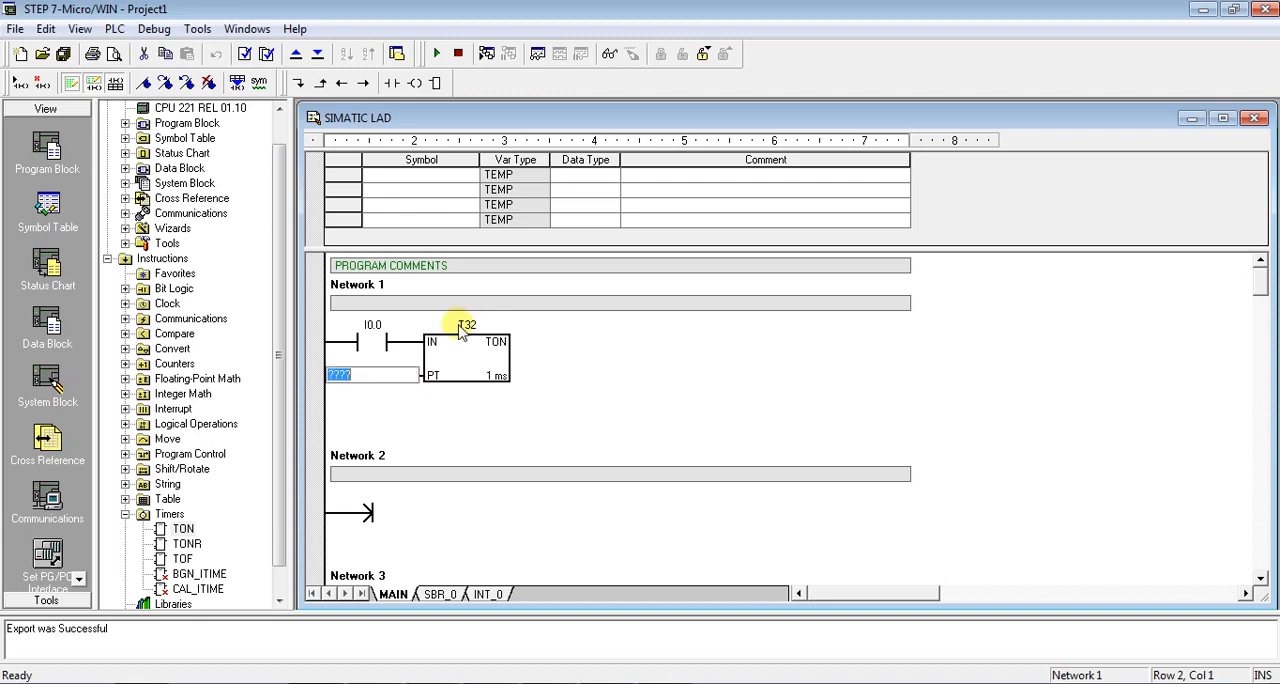
pyautogui.write('1')
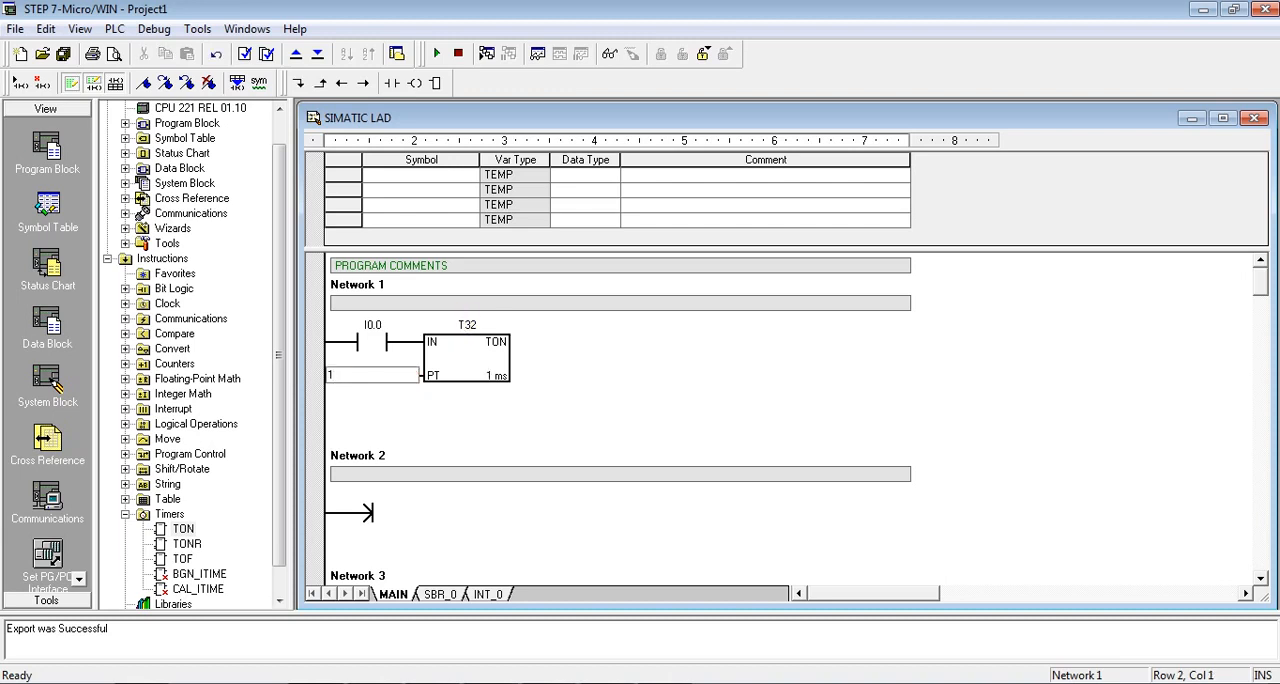
pyautogui.write('000')
pyautogui.write('Q')
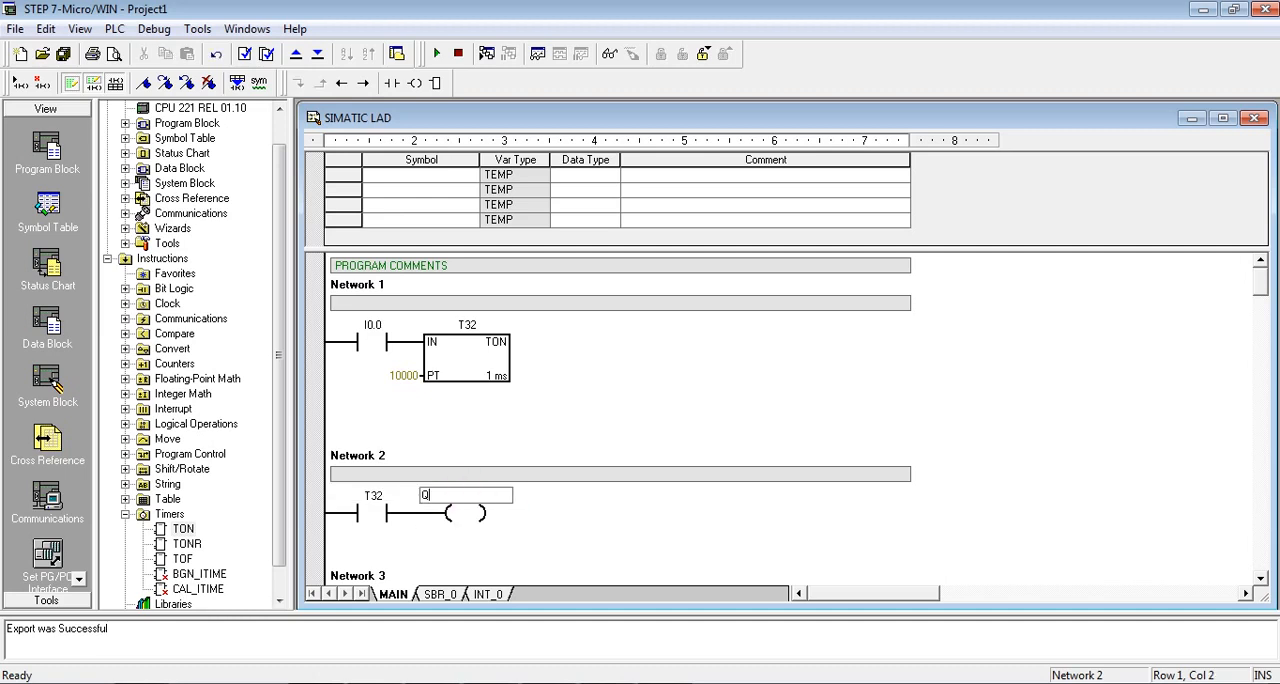
pyautogui.write('0.0')
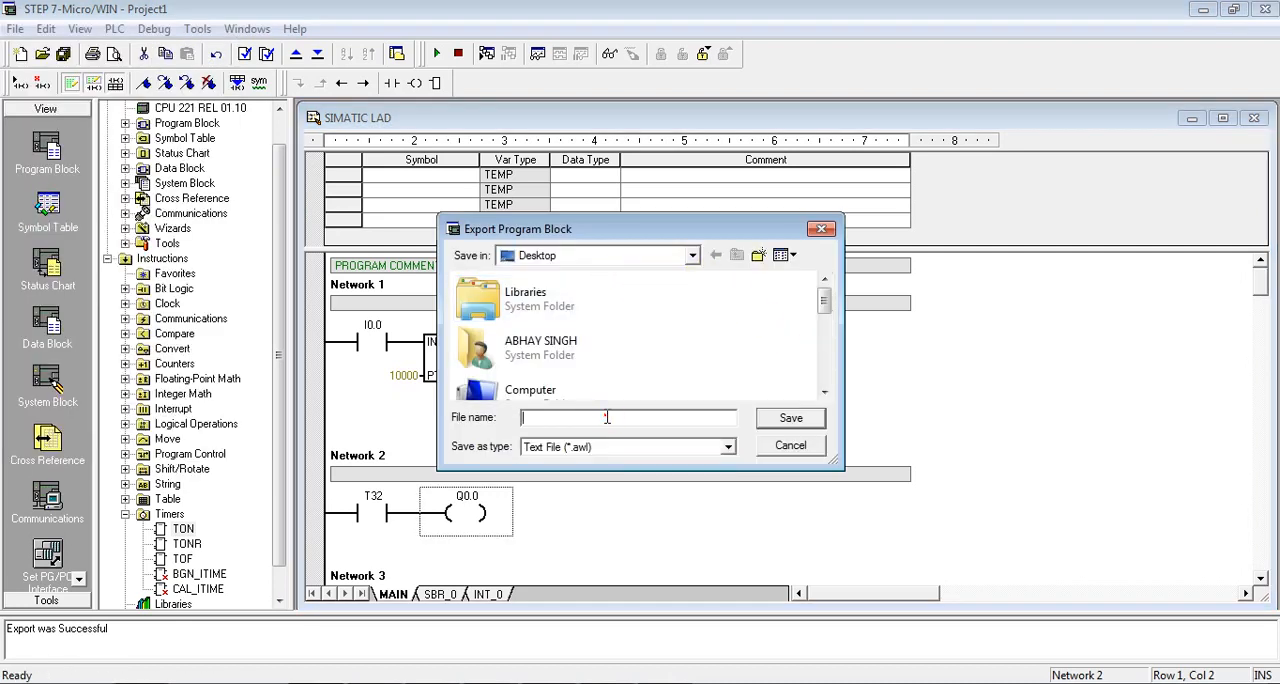
# - Save the timer program export on the Desktop as P2
pyautogui.write('P2')
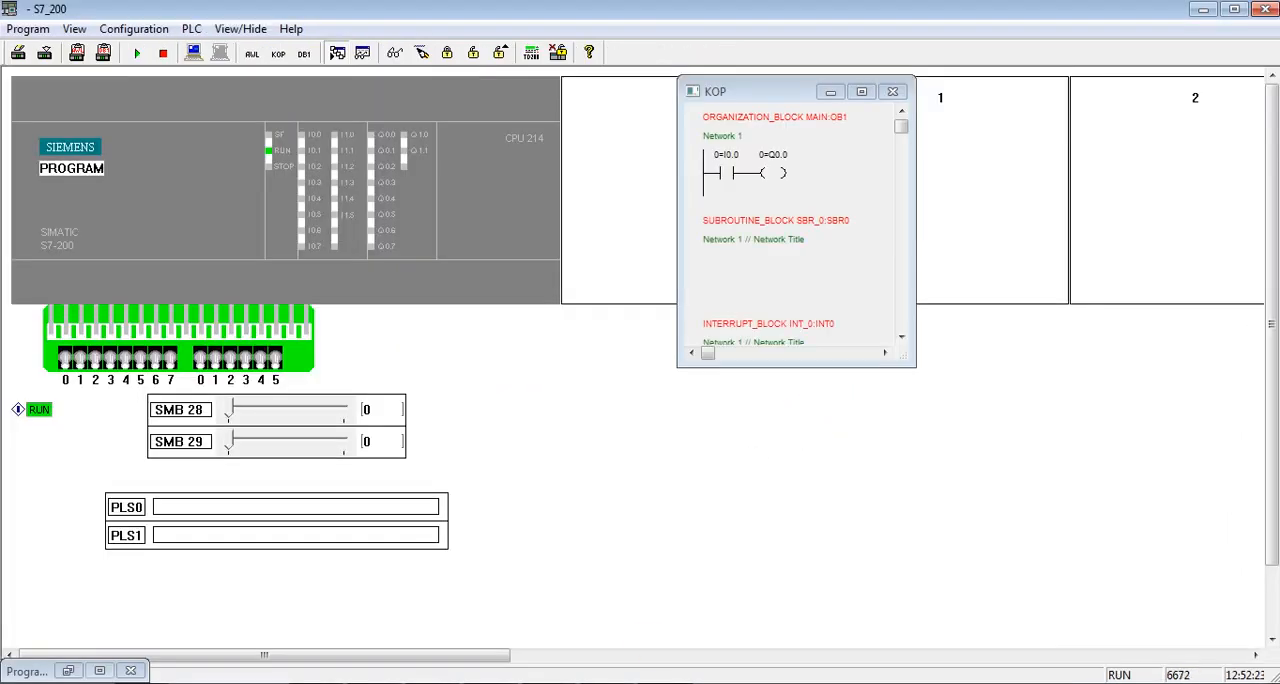
# - Stop the simulator CPU and agree to replace the running program
pyautogui.click(163, 52)
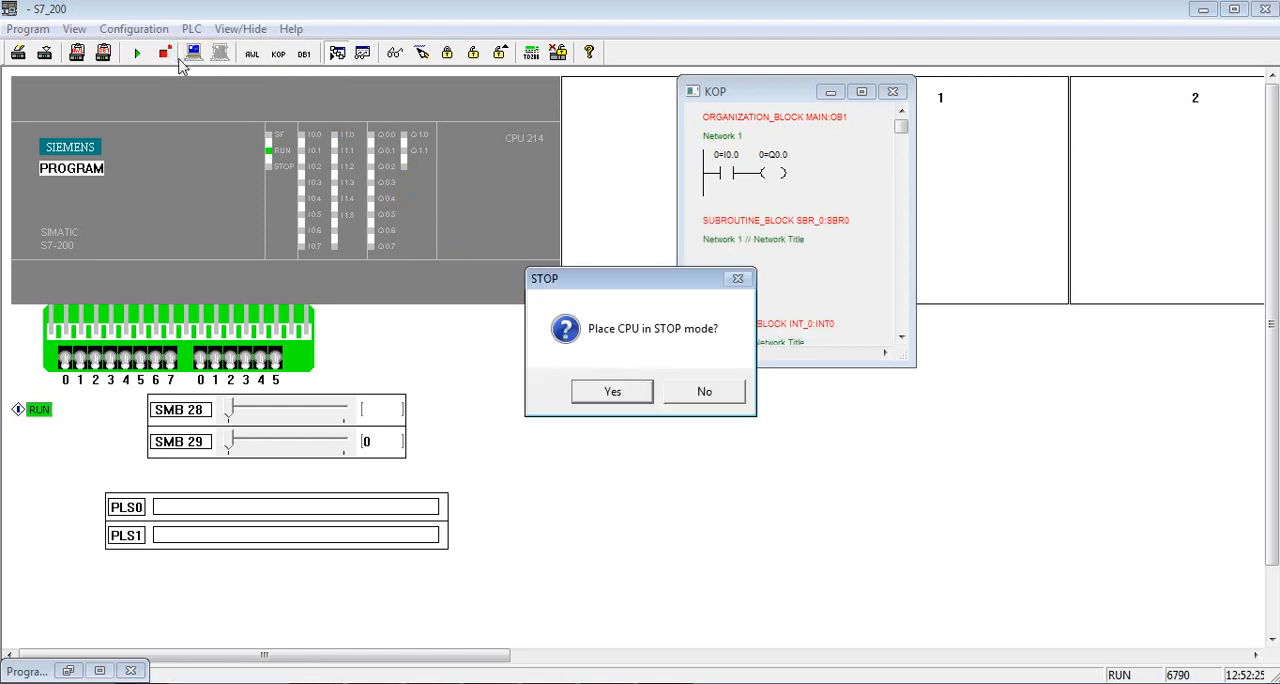
pyautogui.click(612, 391)
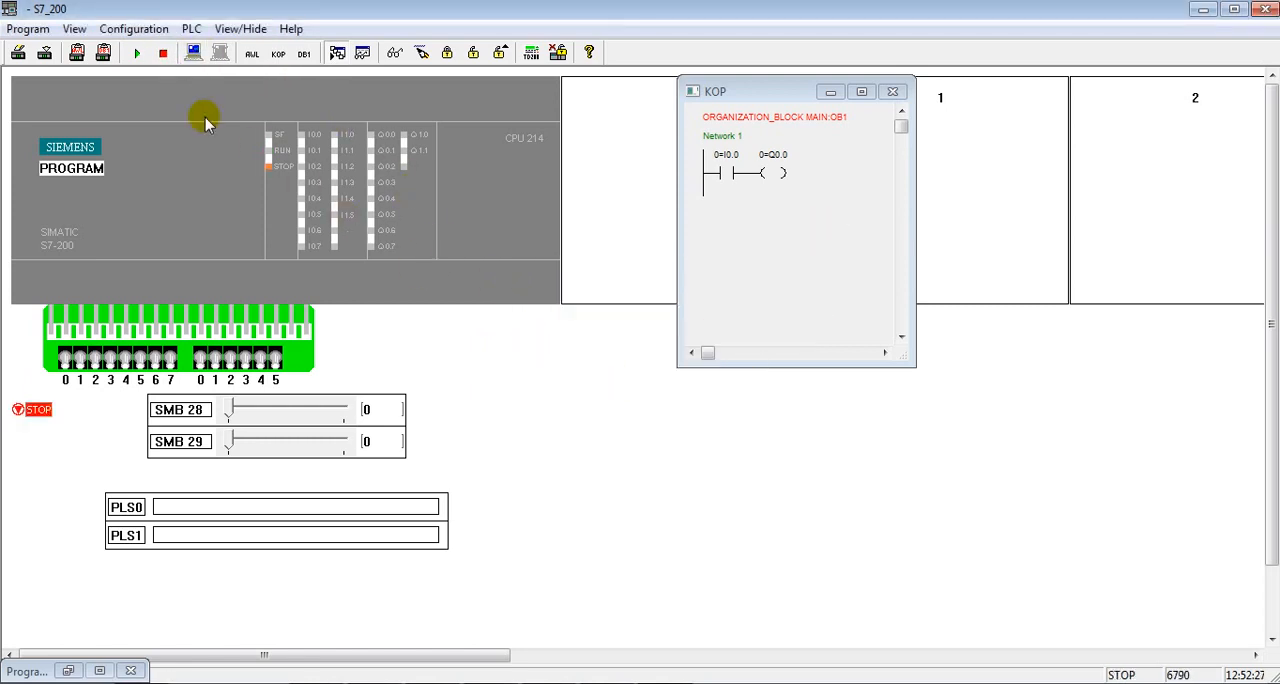
pyautogui.click(76, 52)
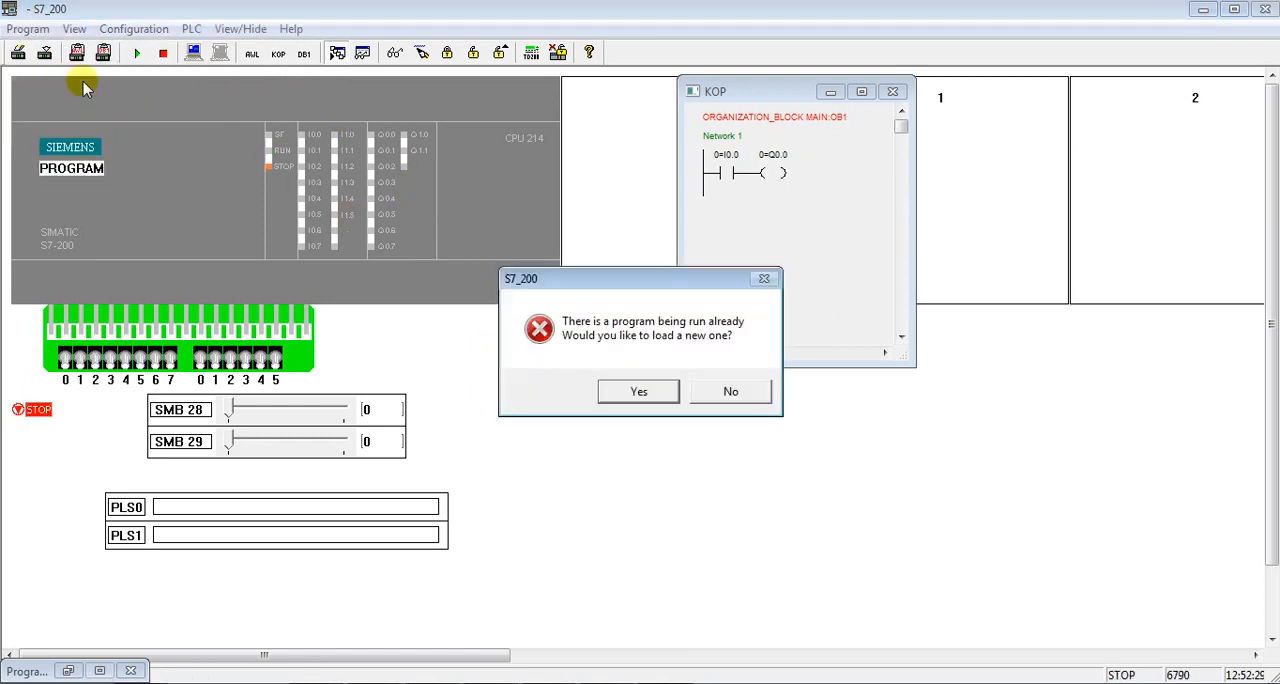
pyautogui.click(638, 391)
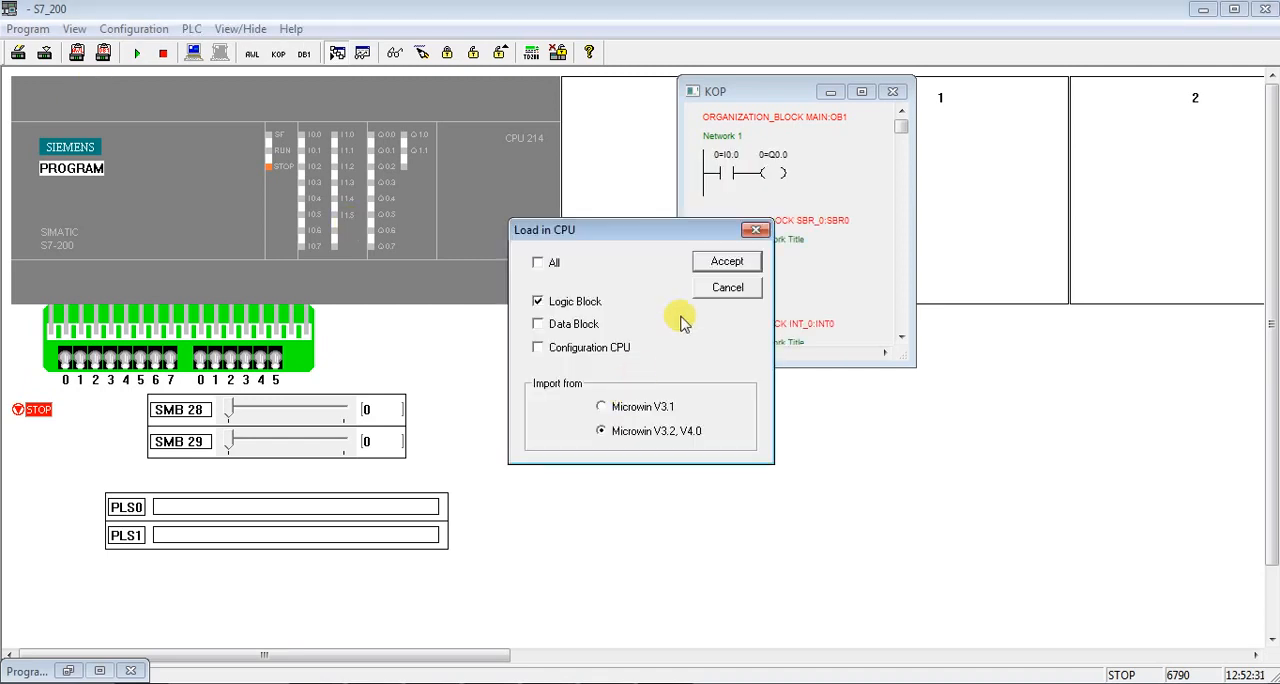
# - Load the logic block from P2.awl and put the CPU back in RUN
pyautogui.click(727, 261)
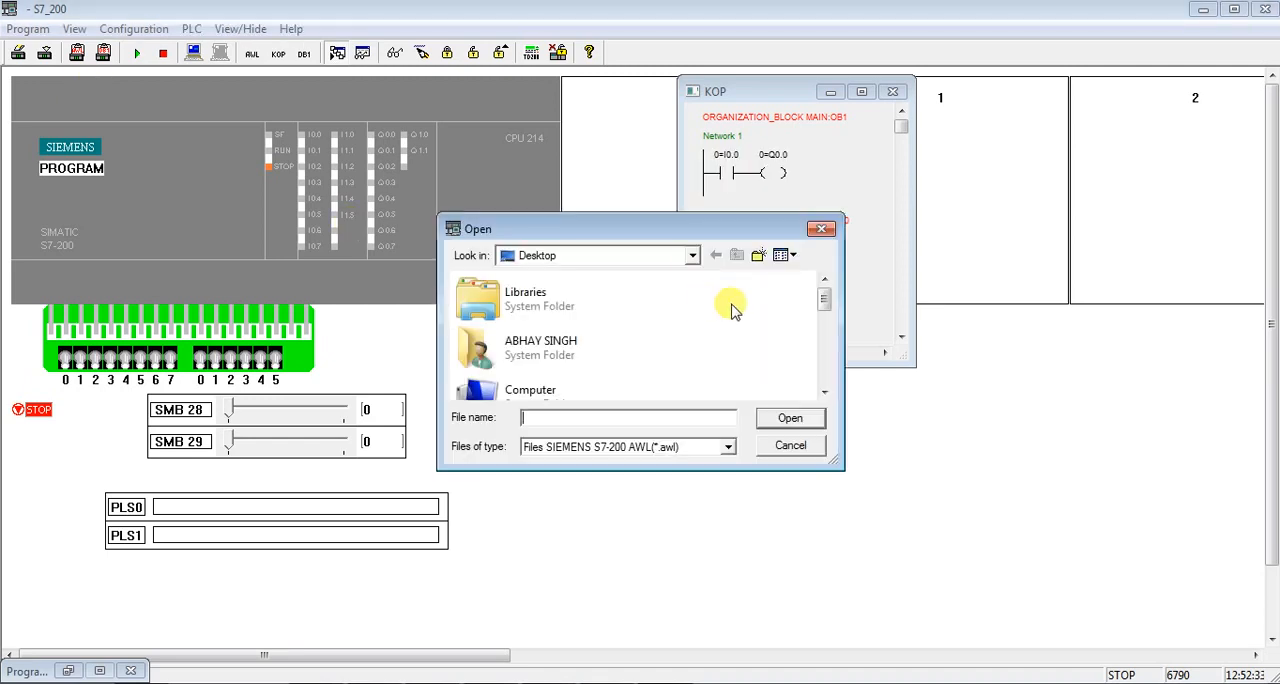
pyautogui.write('P2.awl')
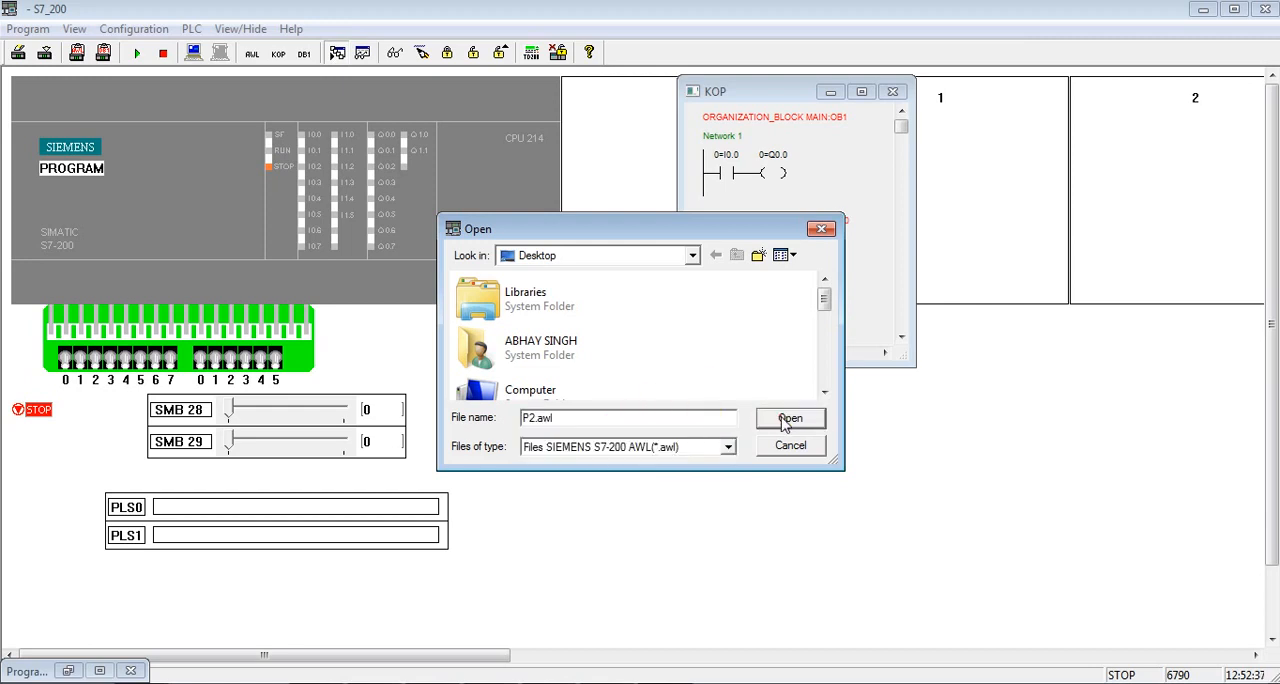
pyautogui.click(789, 418)
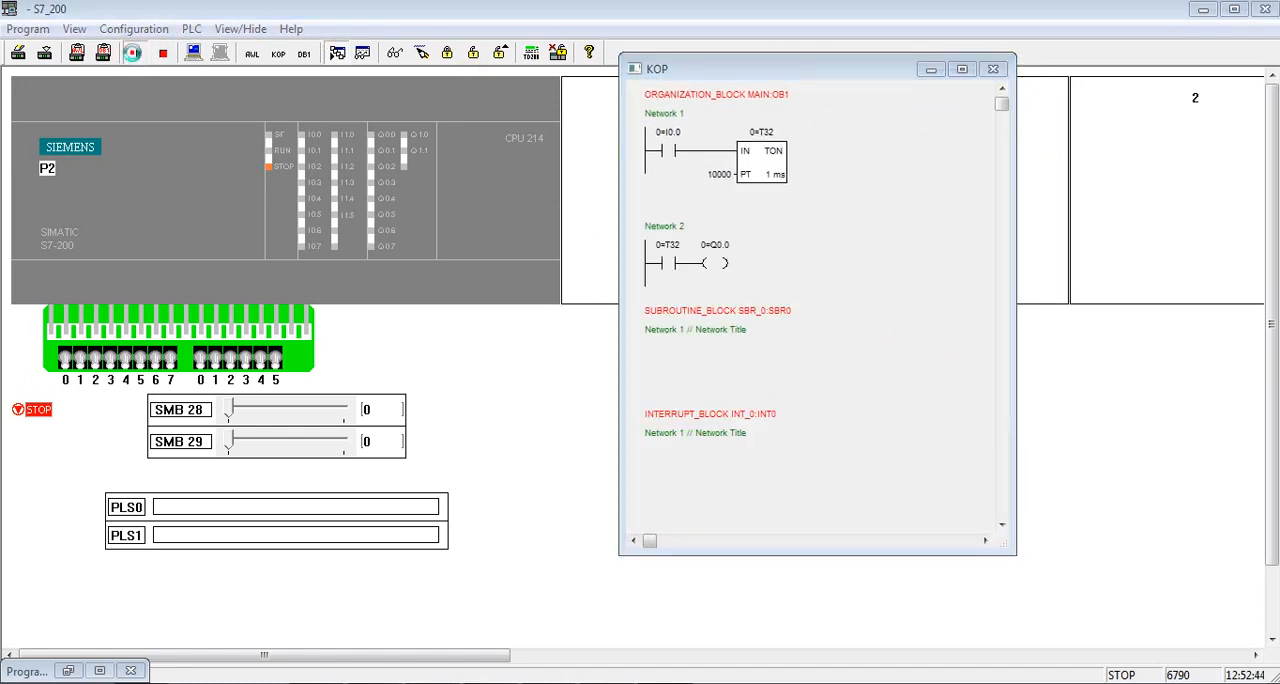
pyautogui.click(137, 53)
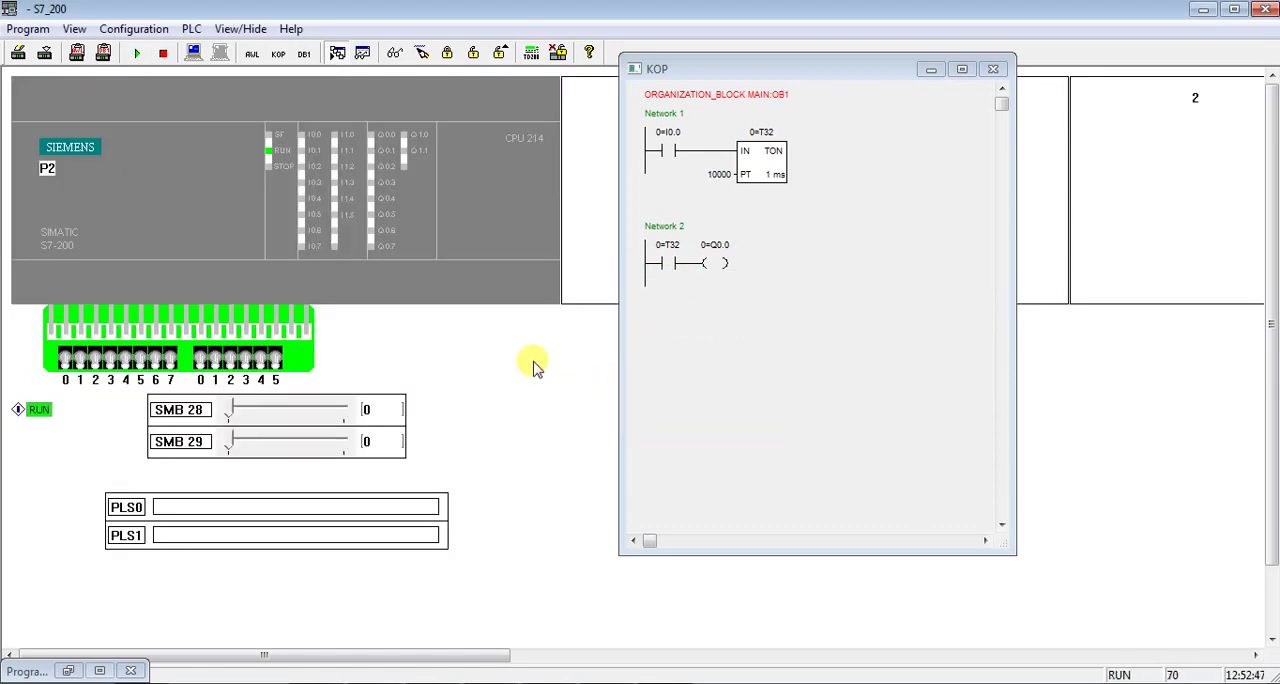